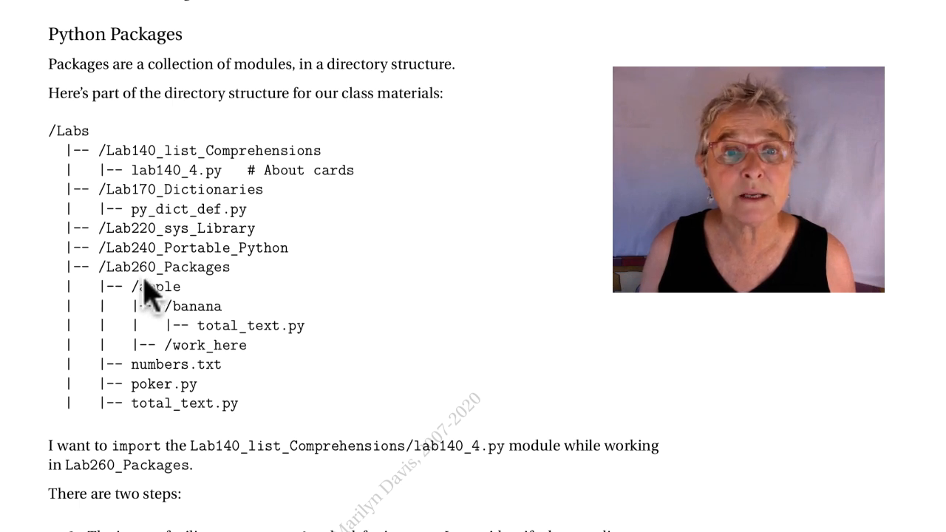
{"action": "mouse_move", "coordinate": [200, 355]}
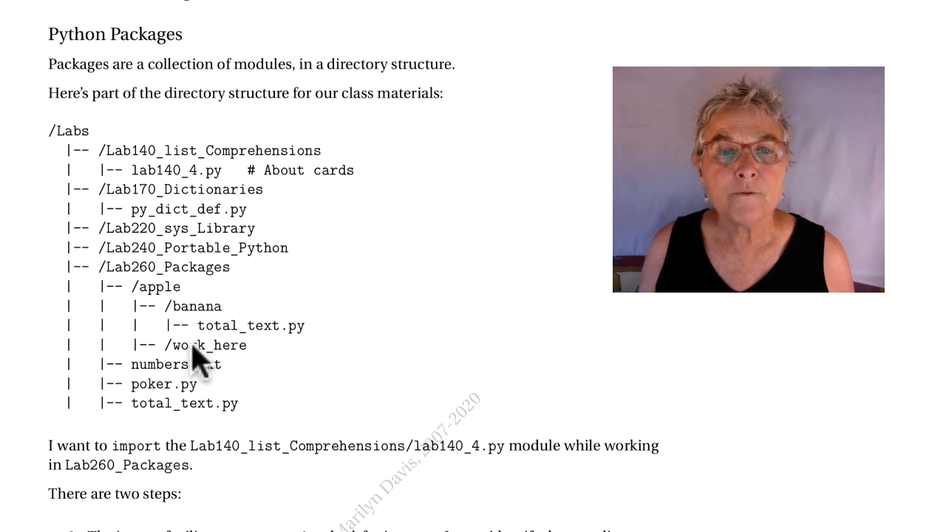
{"action": "mouse_move", "coordinate": [194, 406]}
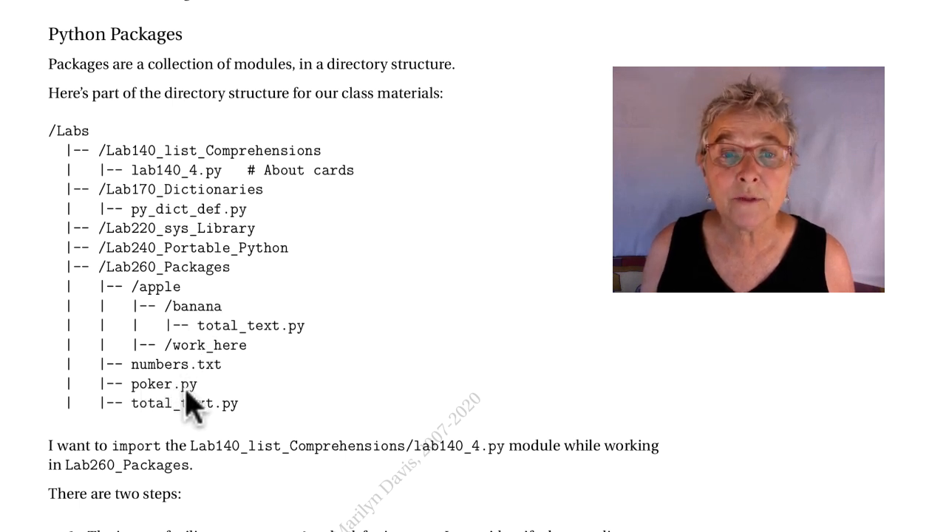
{"action": "mouse_move", "coordinate": [107, 403]}
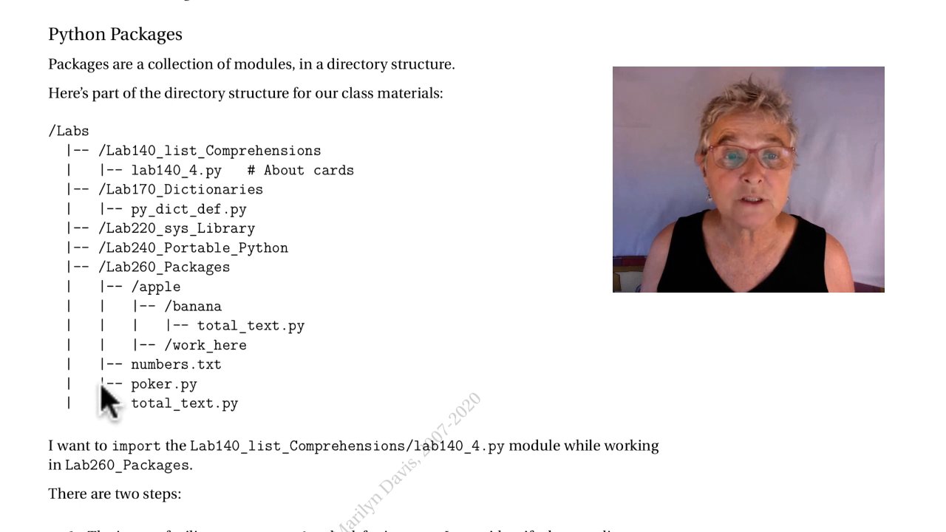
{"action": "mouse_move", "coordinate": [173, 189]}
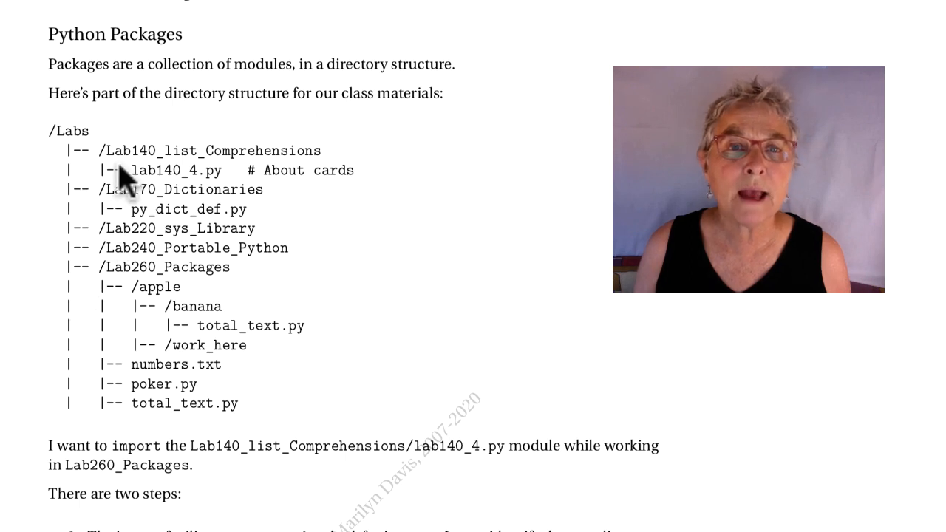
{"action": "mouse_move", "coordinate": [186, 184]}
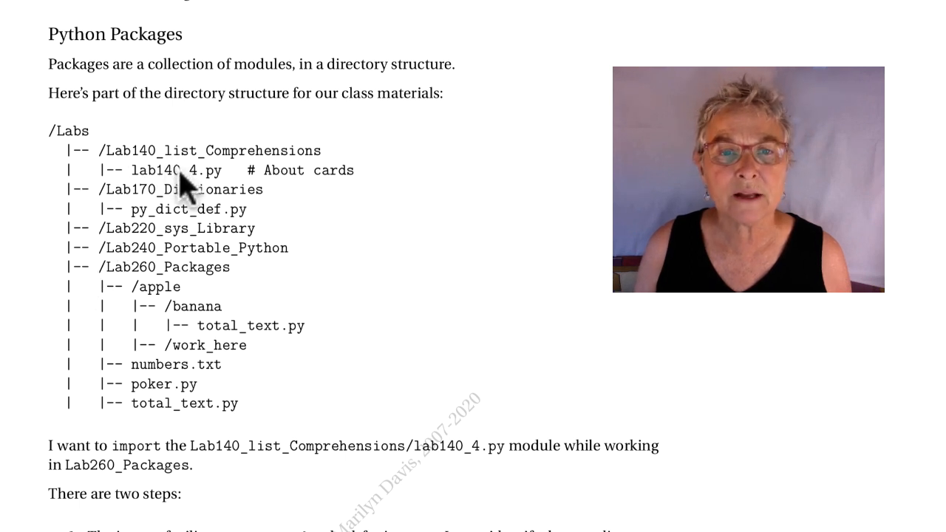
{"action": "mouse_move", "coordinate": [233, 370]}
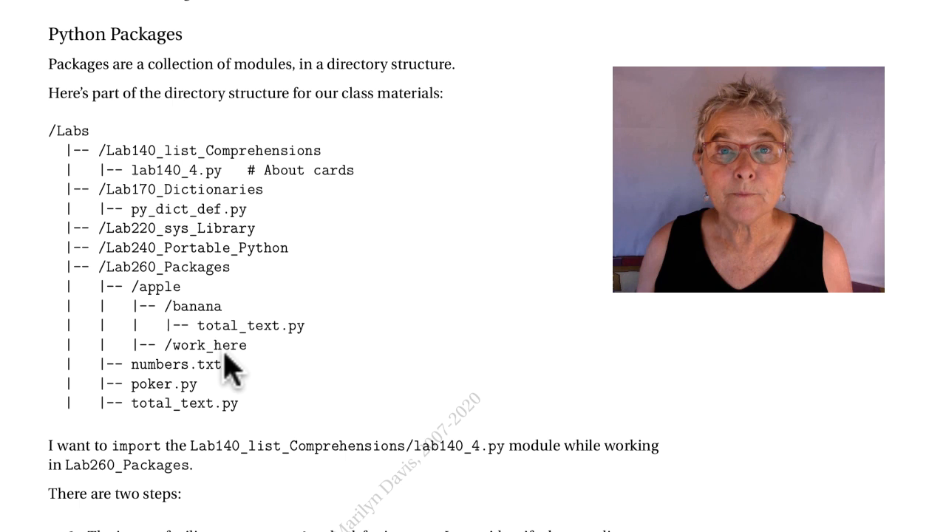
{"action": "mouse_move", "coordinate": [174, 399]}
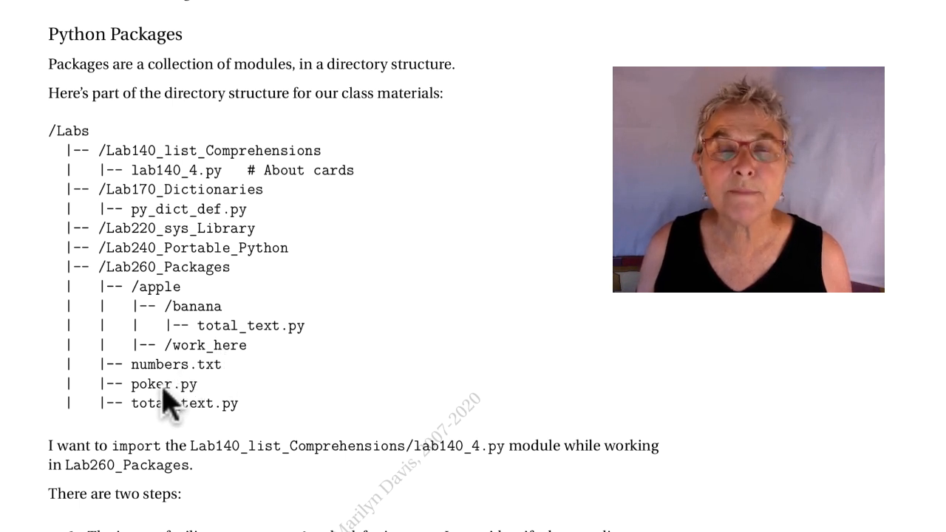
{"action": "scroll", "scroll_direction": "down", "scroll_amount": 3}
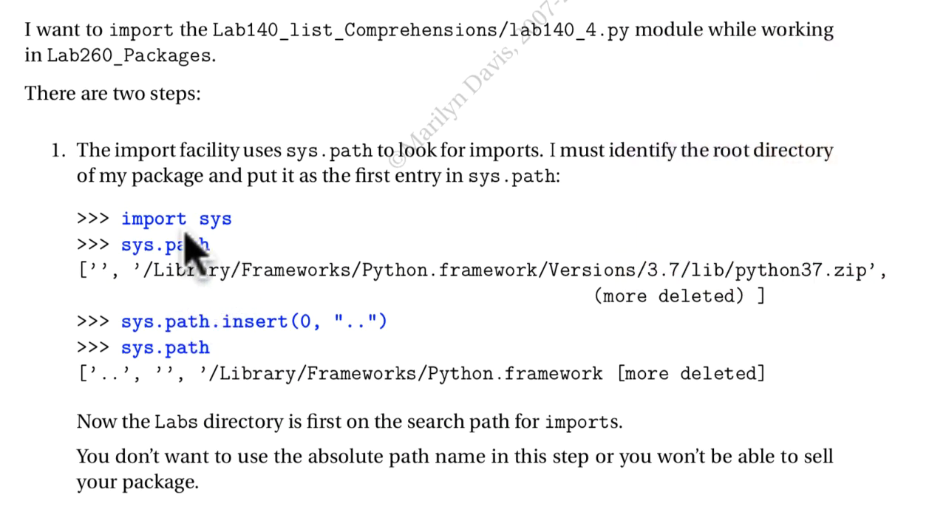
{"action": "mouse_move", "coordinate": [218, 256]}
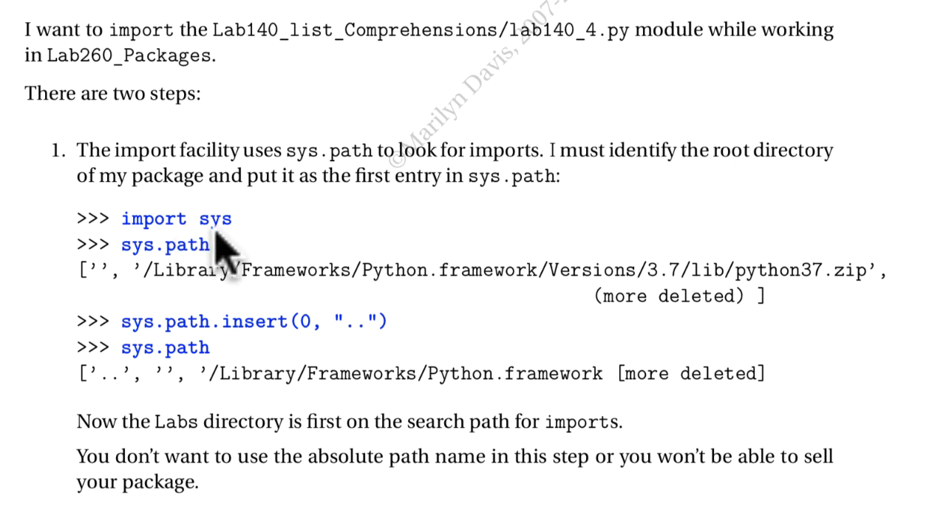
{"action": "mouse_move", "coordinate": [221, 278]}
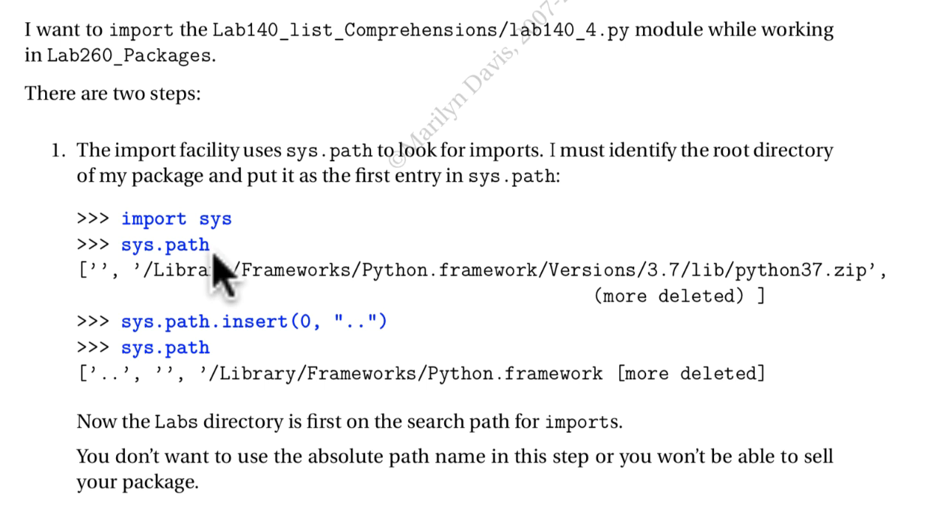
{"action": "mouse_move", "coordinate": [104, 295]}
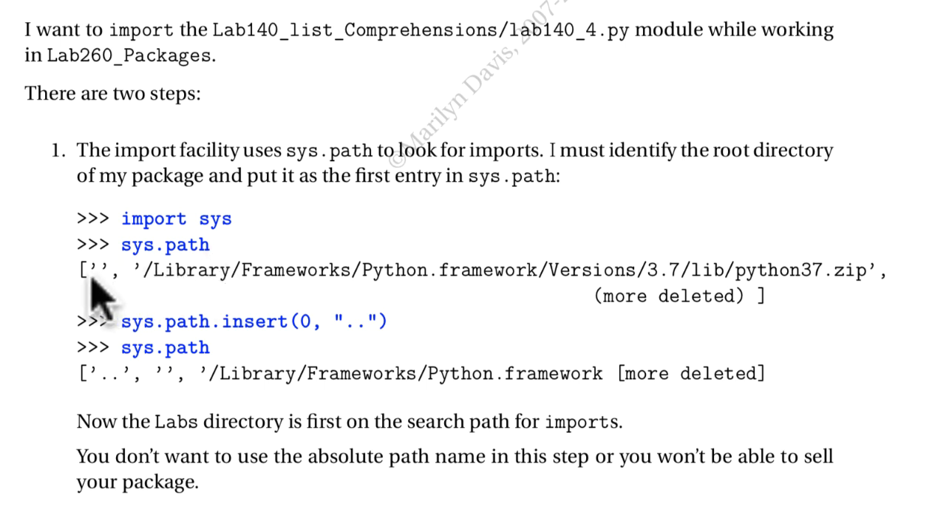
{"action": "mouse_move", "coordinate": [151, 299]}
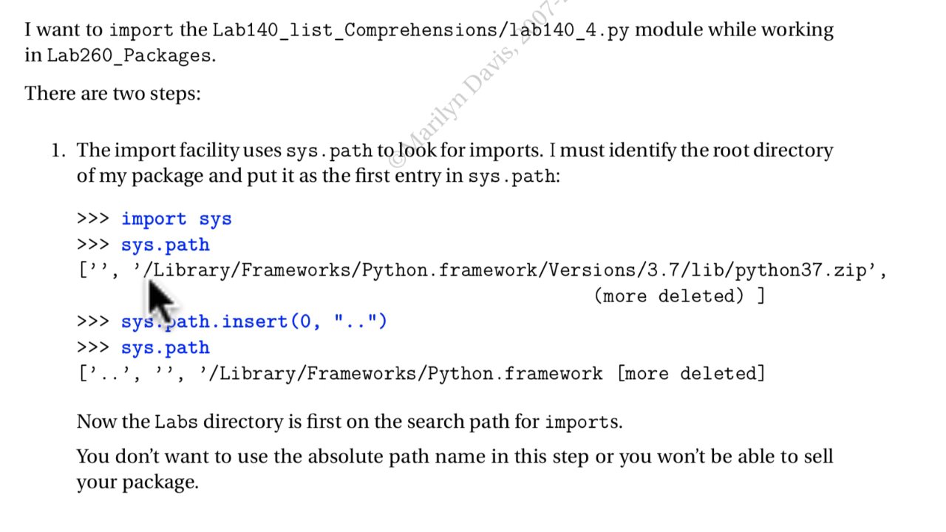
{"action": "mouse_move", "coordinate": [148, 255]}
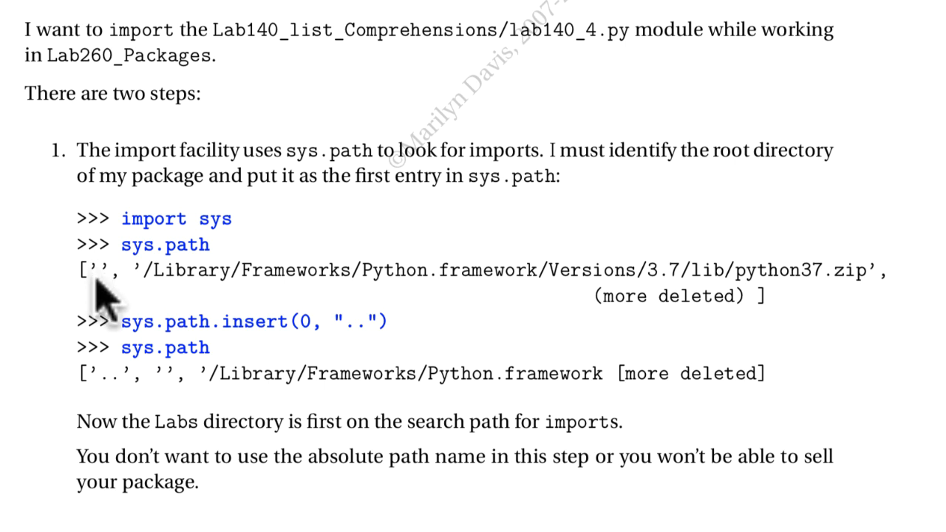
{"action": "mouse_move", "coordinate": [167, 299]}
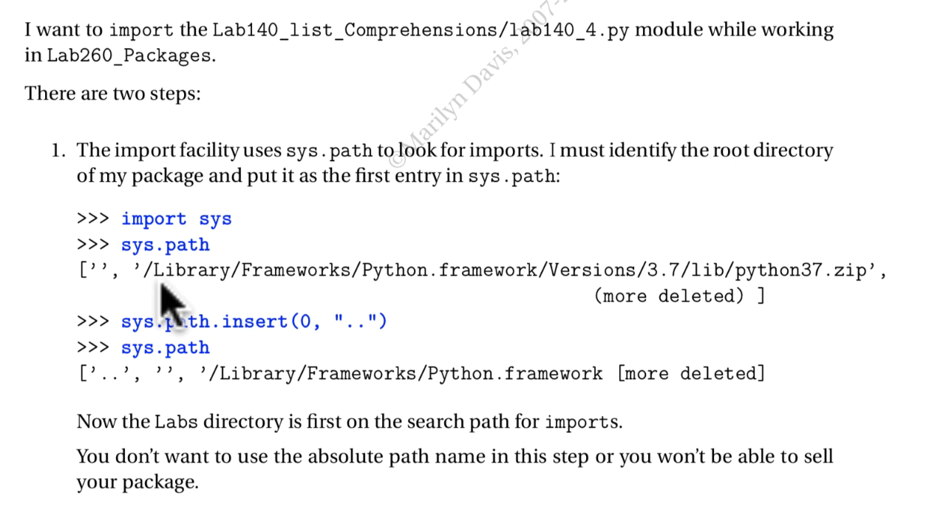
{"action": "mouse_move", "coordinate": [451, 344]}
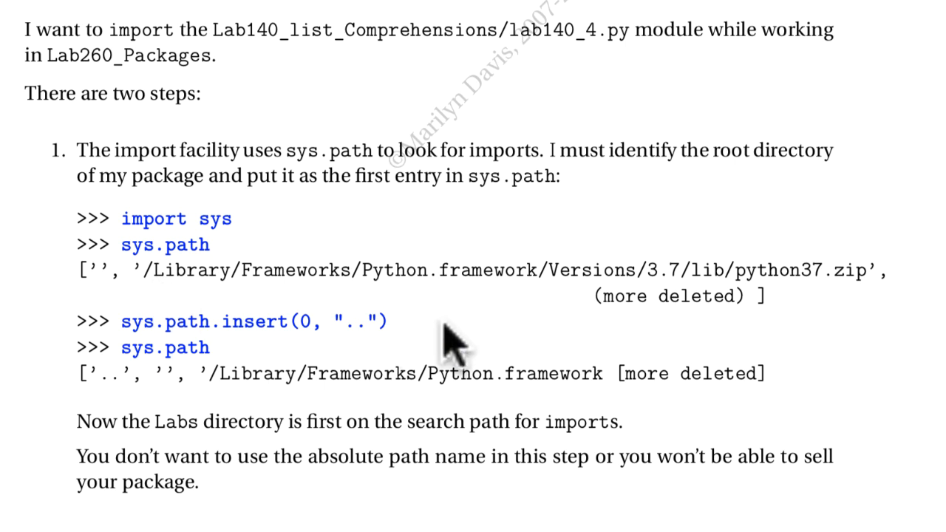
{"action": "mouse_move", "coordinate": [266, 296]}
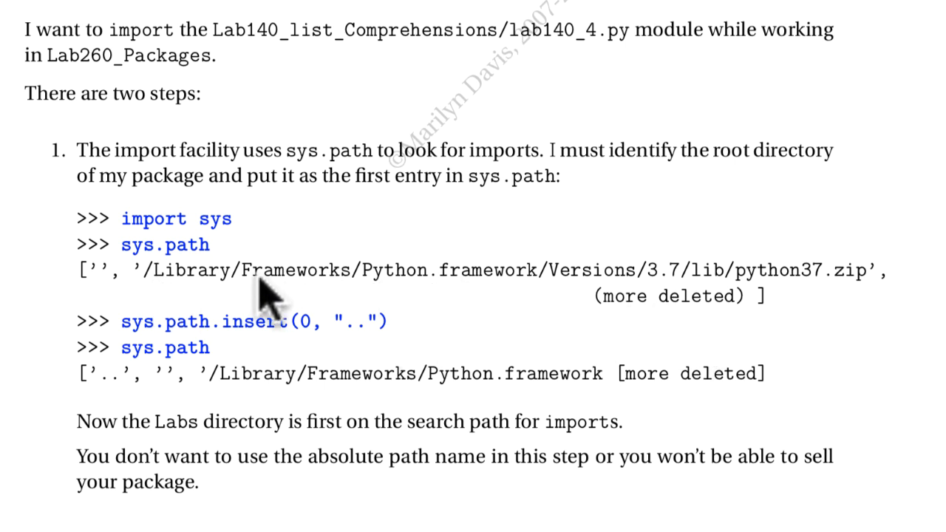
{"action": "mouse_move", "coordinate": [207, 296]}
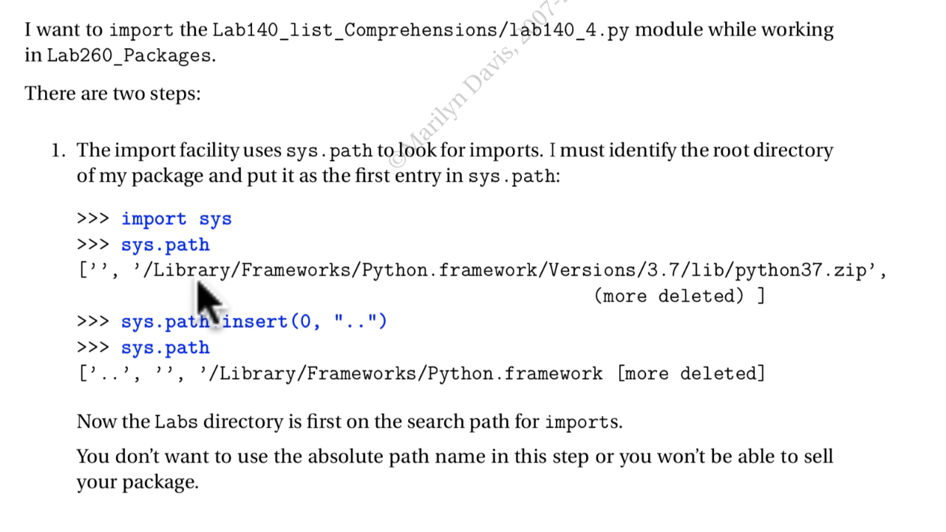
{"action": "mouse_move", "coordinate": [222, 311]}
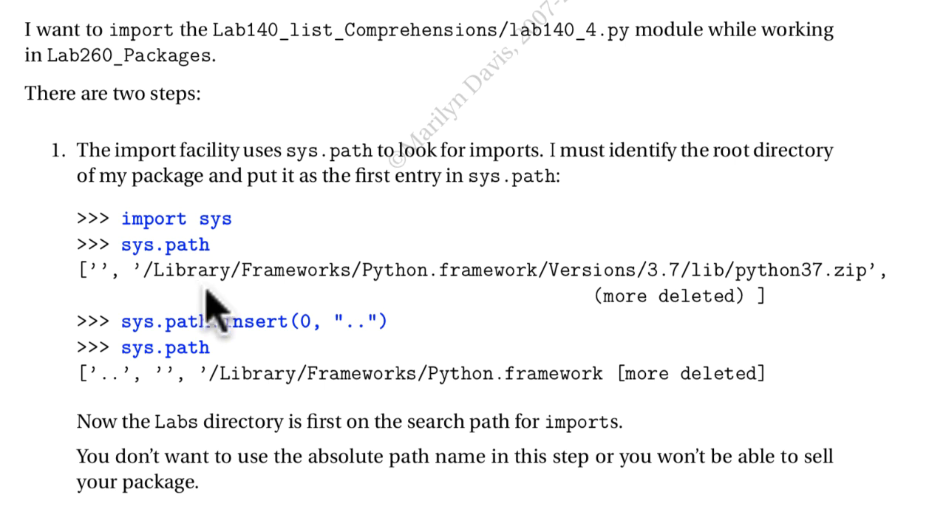
{"action": "mouse_move", "coordinate": [203, 340]}
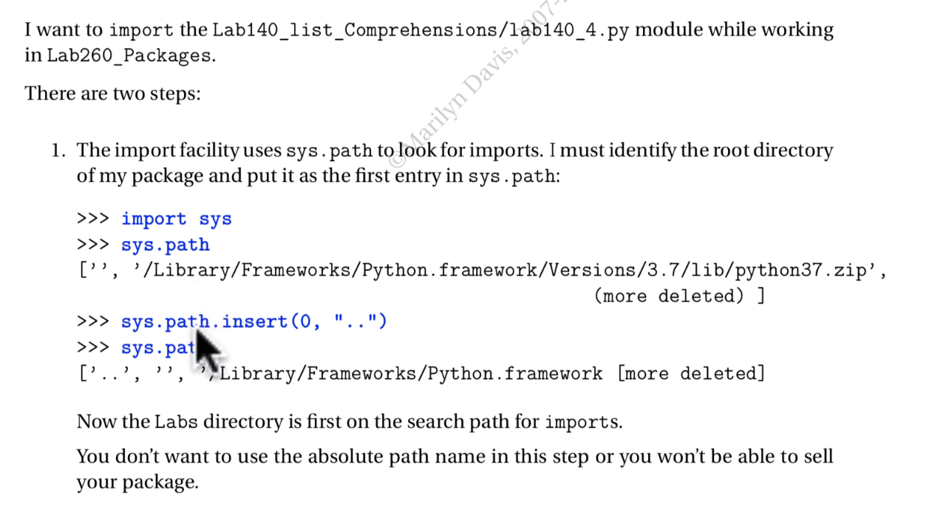
{"action": "mouse_move", "coordinate": [303, 348]}
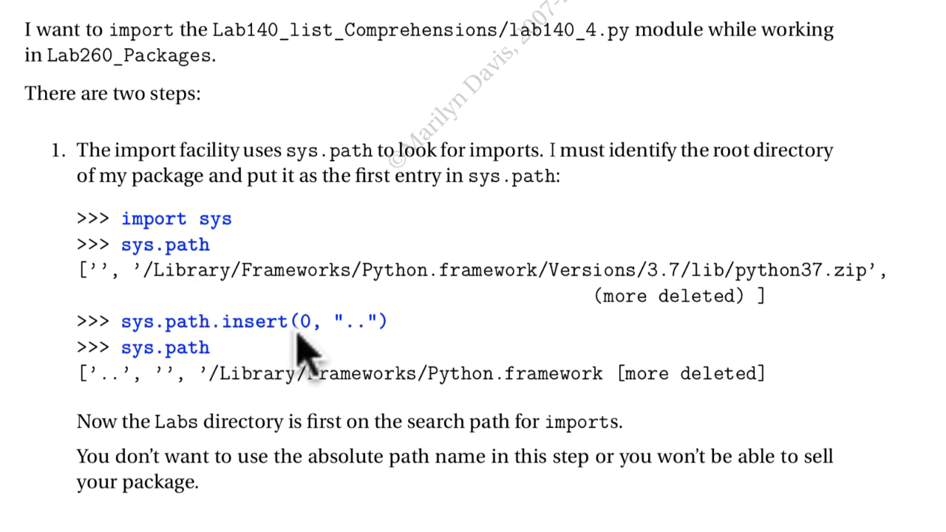
{"action": "mouse_move", "coordinate": [277, 329]}
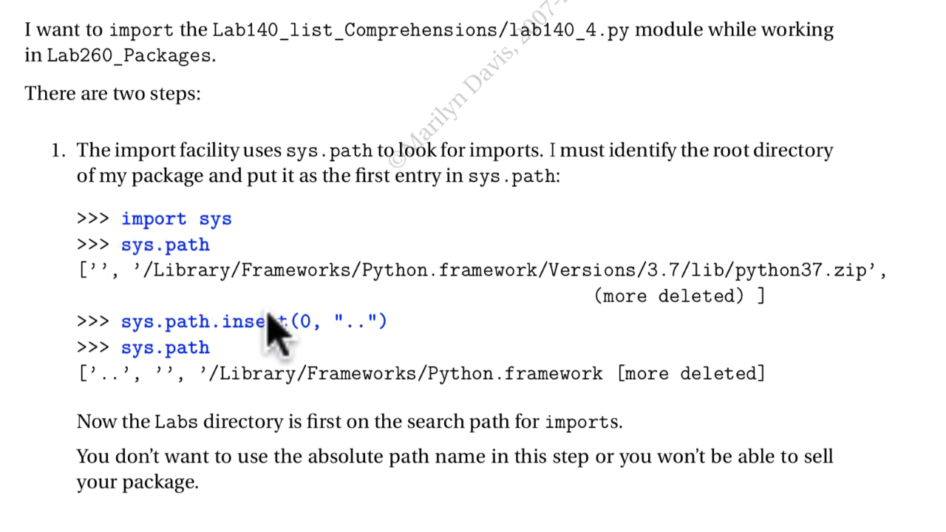
{"action": "mouse_move", "coordinate": [362, 351]}
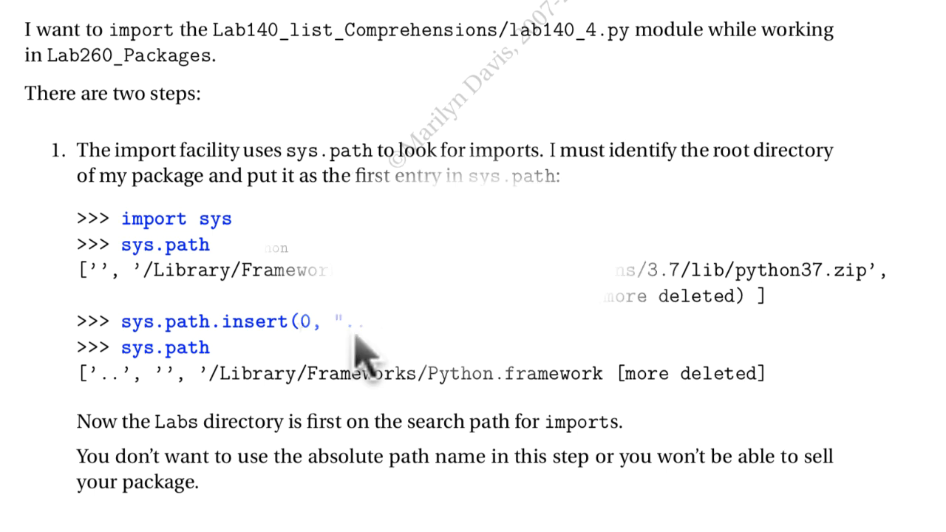
{"action": "scroll", "scroll_direction": "up", "scroll_amount": 3}
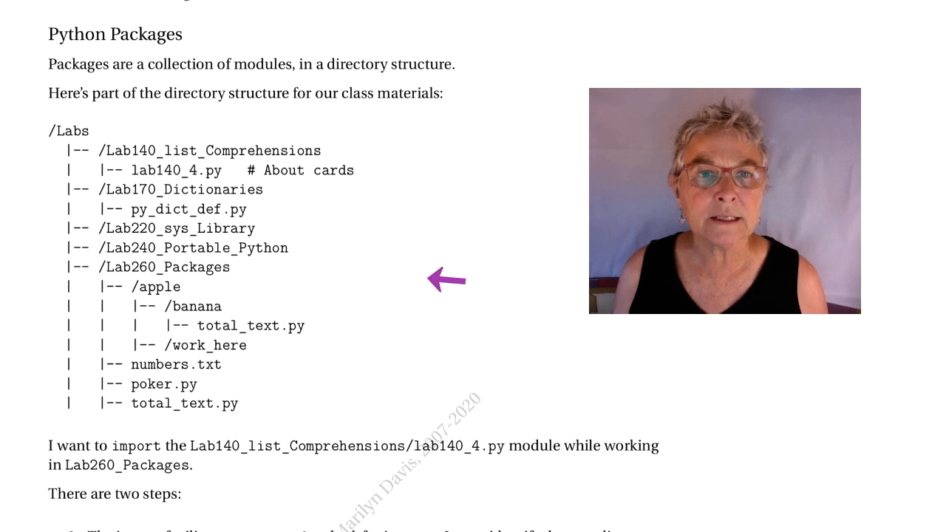
{"action": "scroll", "scroll_direction": "down", "scroll_amount": 3}
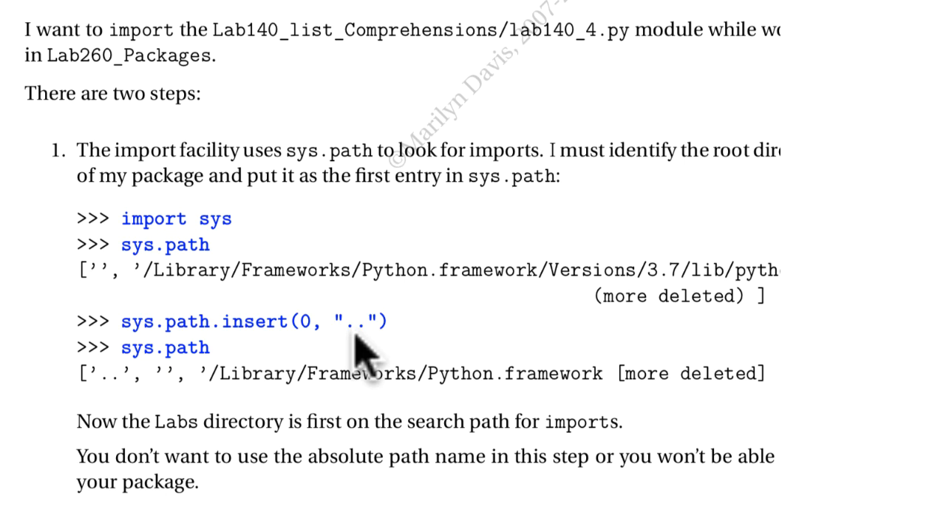
{"action": "scroll", "scroll_direction": "down", "scroll_amount": 3}
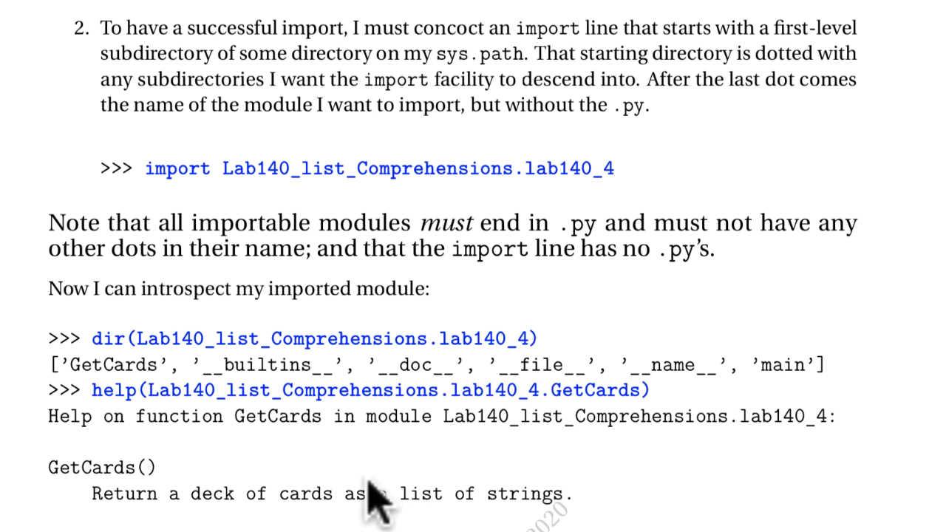
{"action": "mouse_move", "coordinate": [410, 388]}
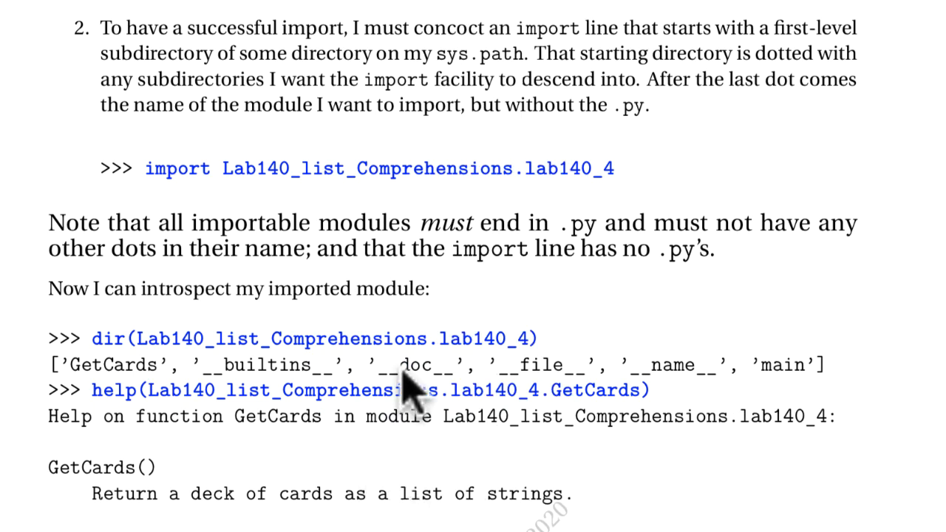
{"action": "mouse_move", "coordinate": [177, 203]}
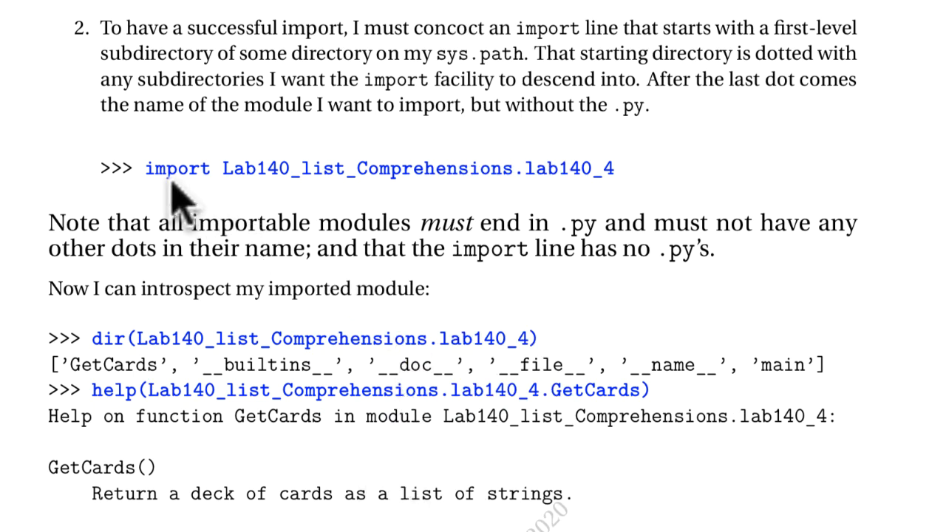
{"action": "mouse_move", "coordinate": [351, 182]}
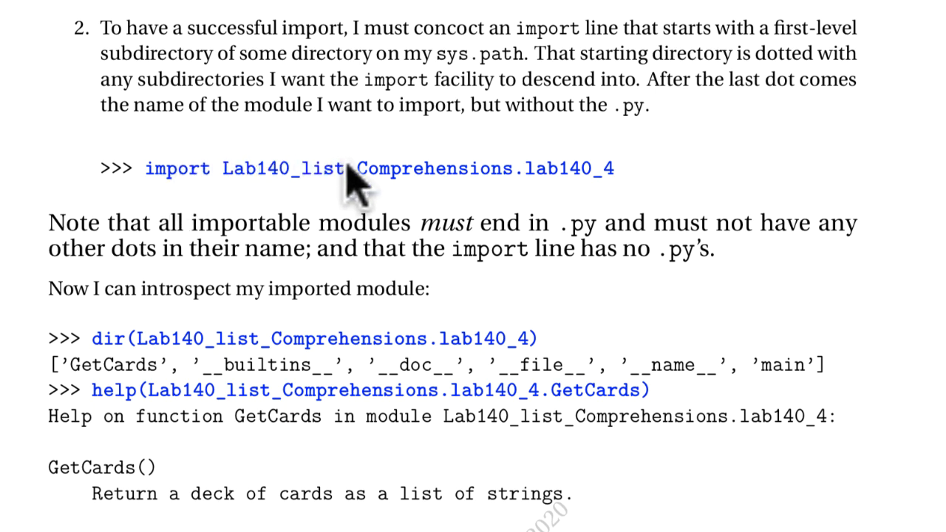
{"action": "mouse_move", "coordinate": [362, 200]}
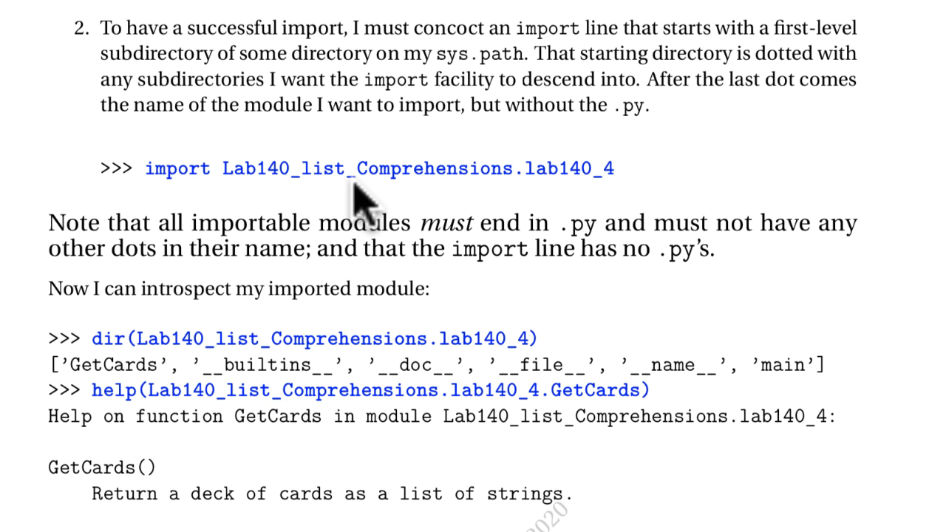
{"action": "mouse_move", "coordinate": [410, 203]}
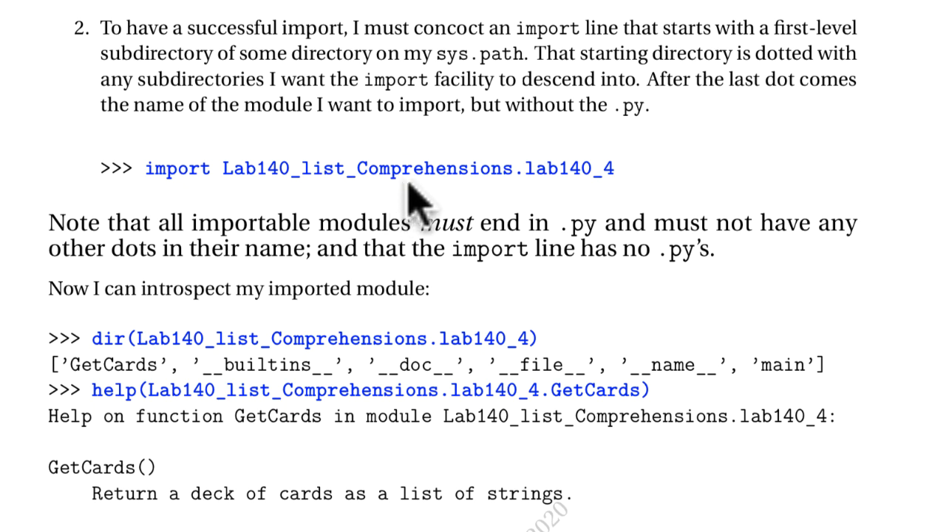
{"action": "mouse_move", "coordinate": [525, 199]}
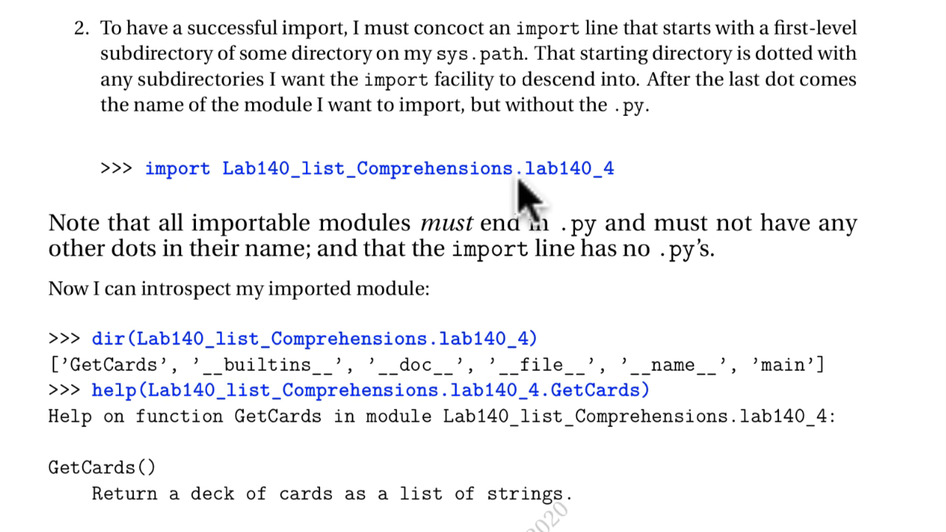
{"action": "mouse_move", "coordinate": [443, 177]}
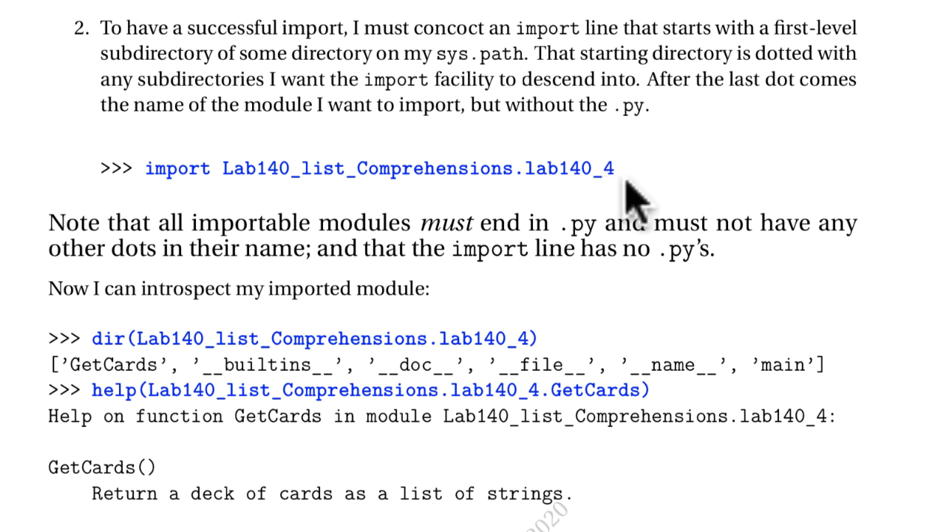
{"action": "mouse_move", "coordinate": [606, 200]}
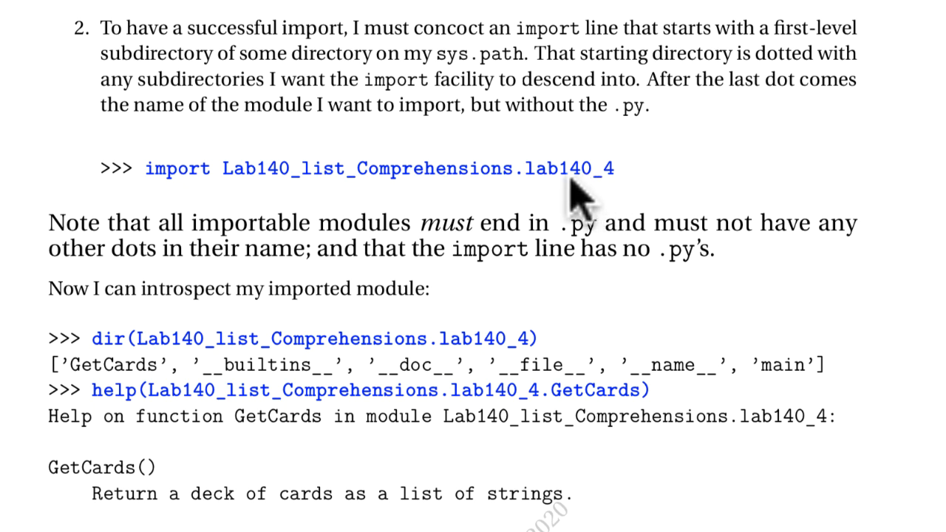
{"action": "mouse_move", "coordinate": [521, 188]}
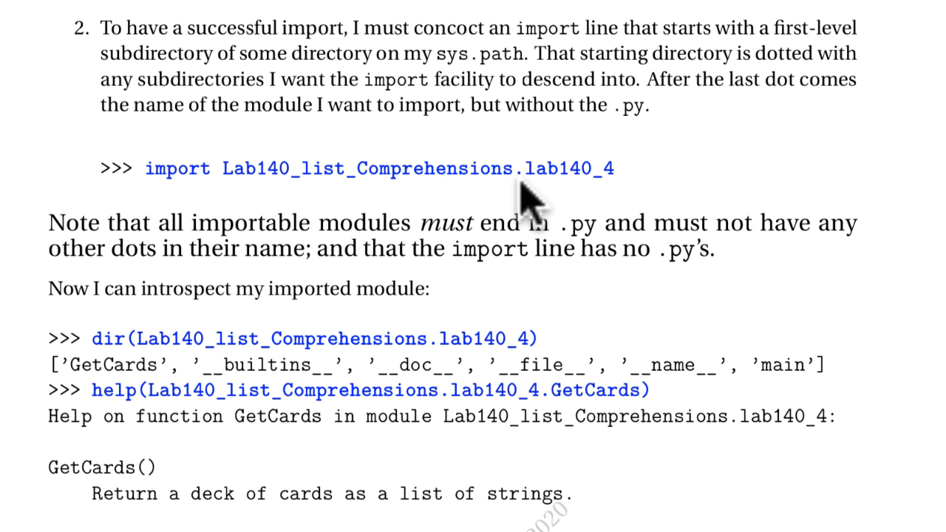
{"action": "mouse_move", "coordinate": [288, 200]}
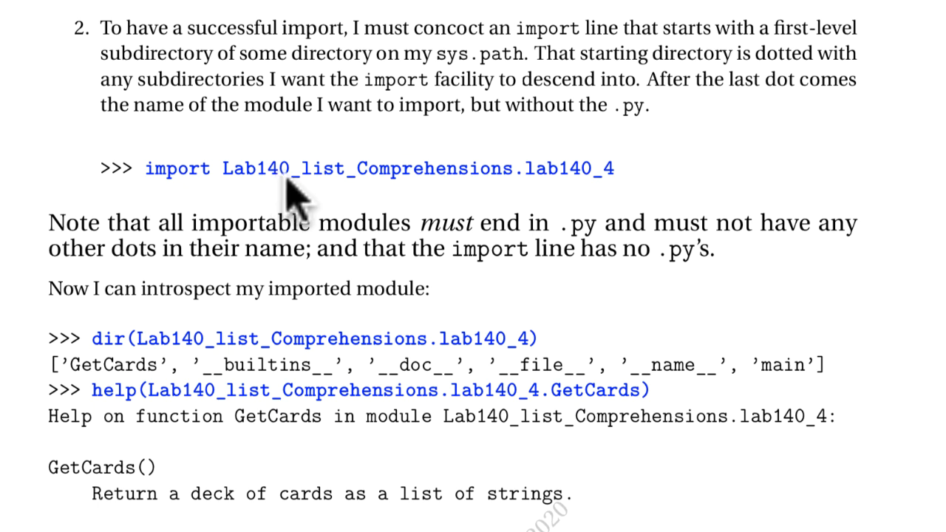
{"action": "mouse_move", "coordinate": [385, 307]}
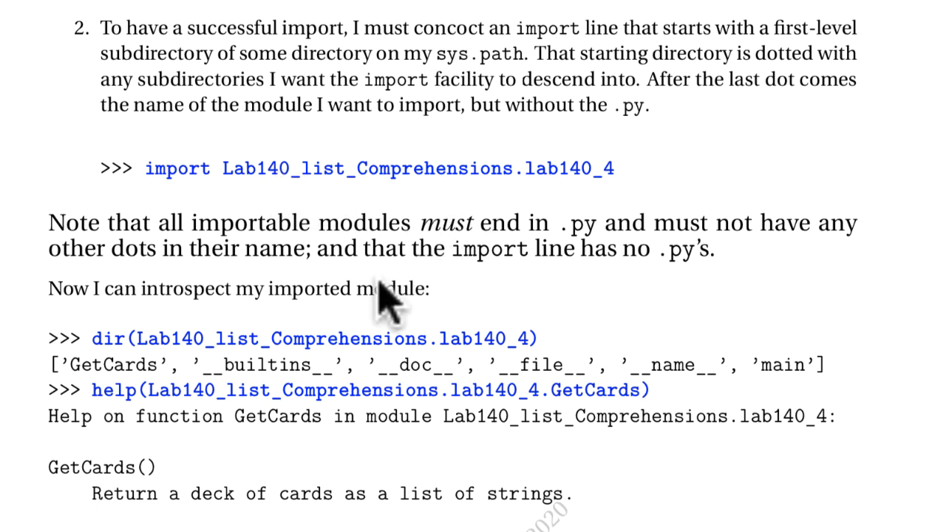
{"action": "scroll", "scroll_direction": "down", "scroll_amount": 3}
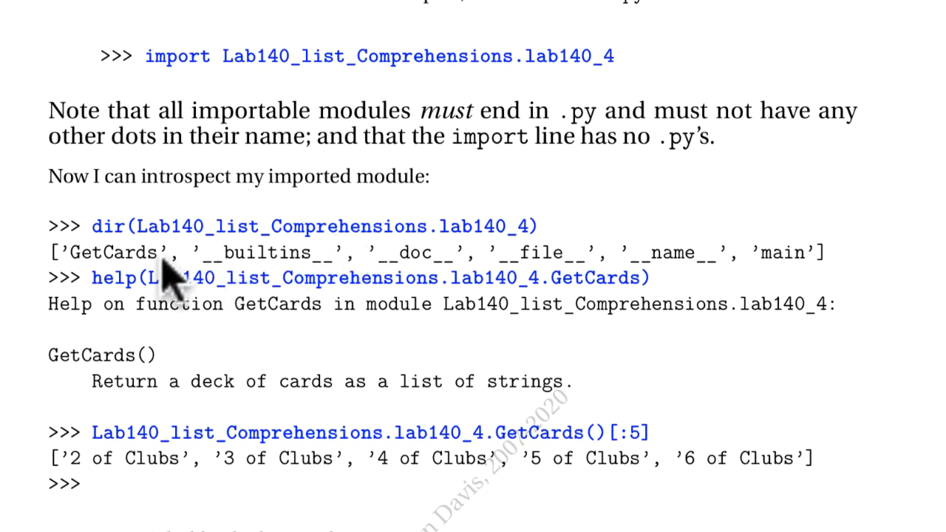
{"action": "mouse_move", "coordinate": [163, 273]}
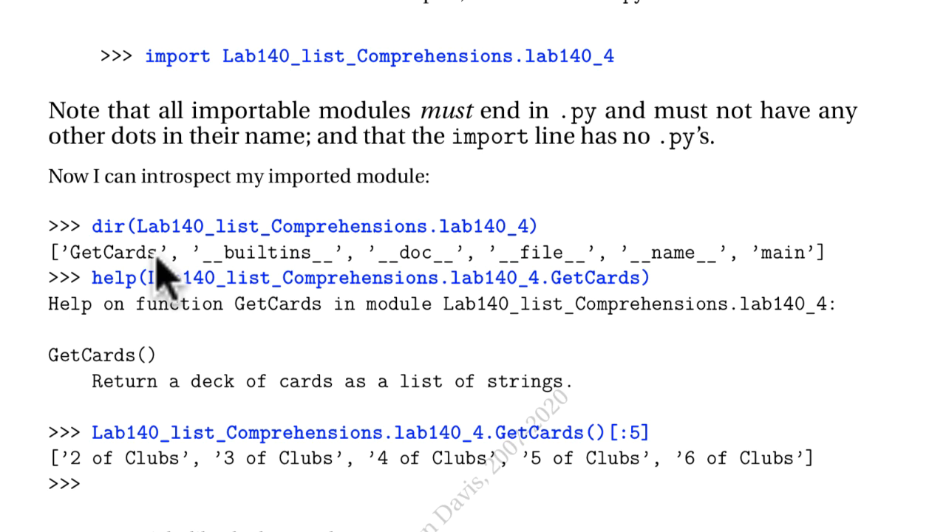
{"action": "mouse_move", "coordinate": [148, 307]}
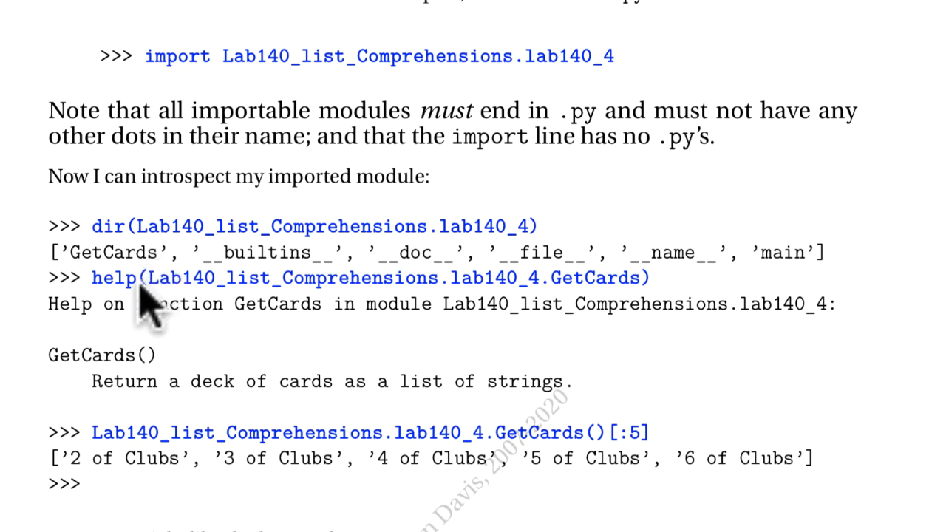
{"action": "mouse_move", "coordinate": [613, 310]}
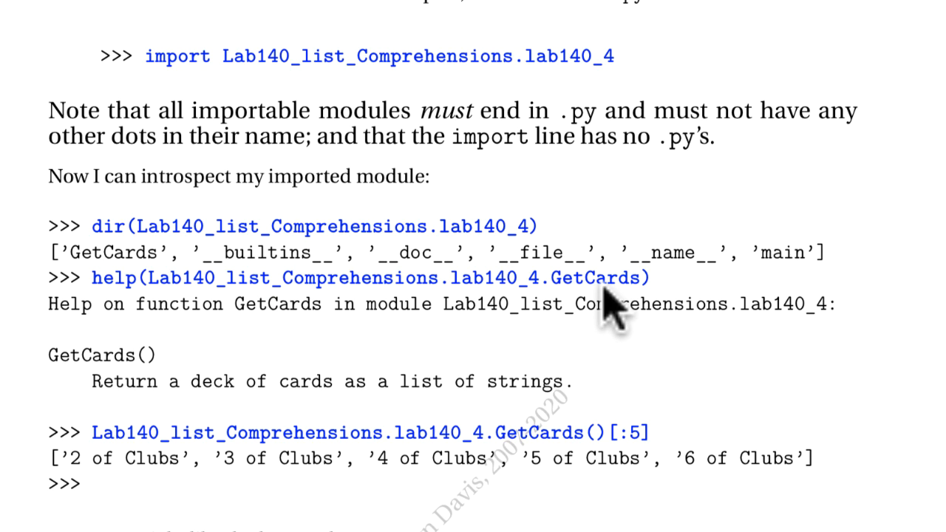
{"action": "mouse_move", "coordinate": [640, 318]}
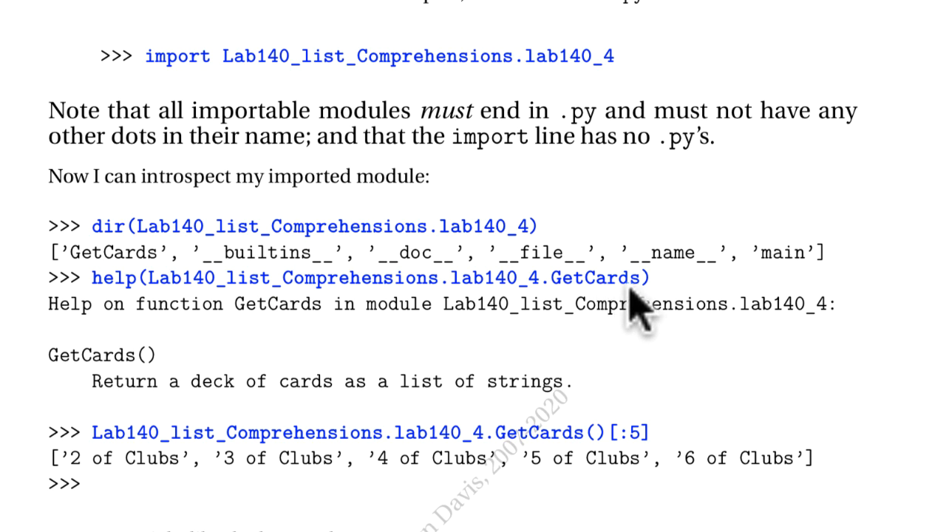
{"action": "mouse_move", "coordinate": [236, 403]}
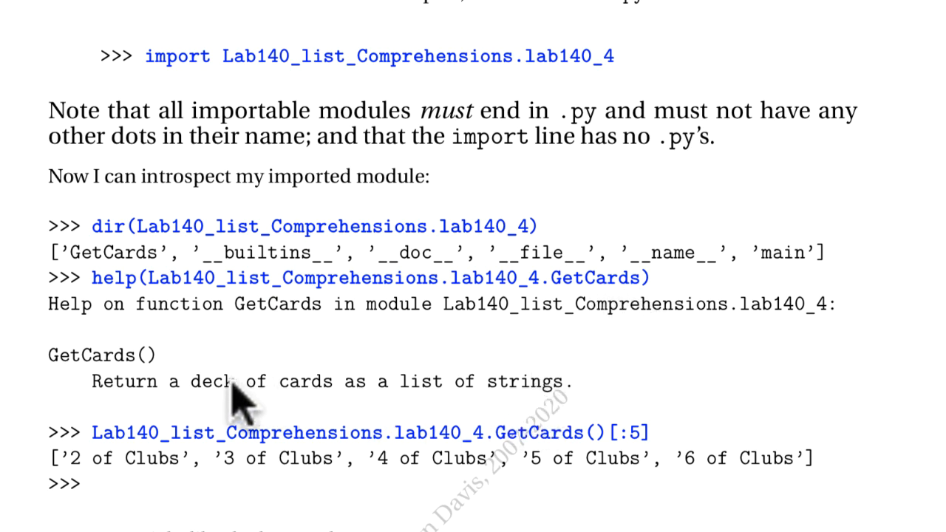
{"action": "mouse_move", "coordinate": [219, 402]}
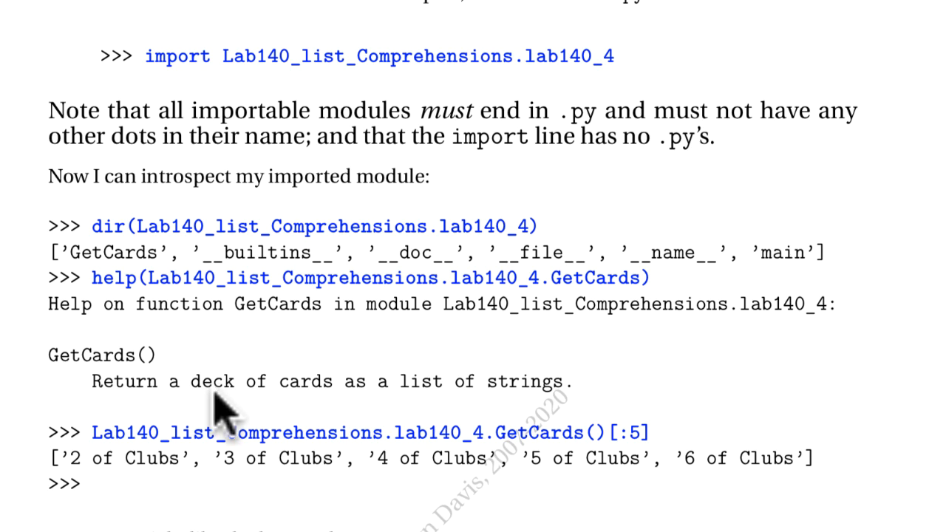
{"action": "mouse_move", "coordinate": [207, 421]}
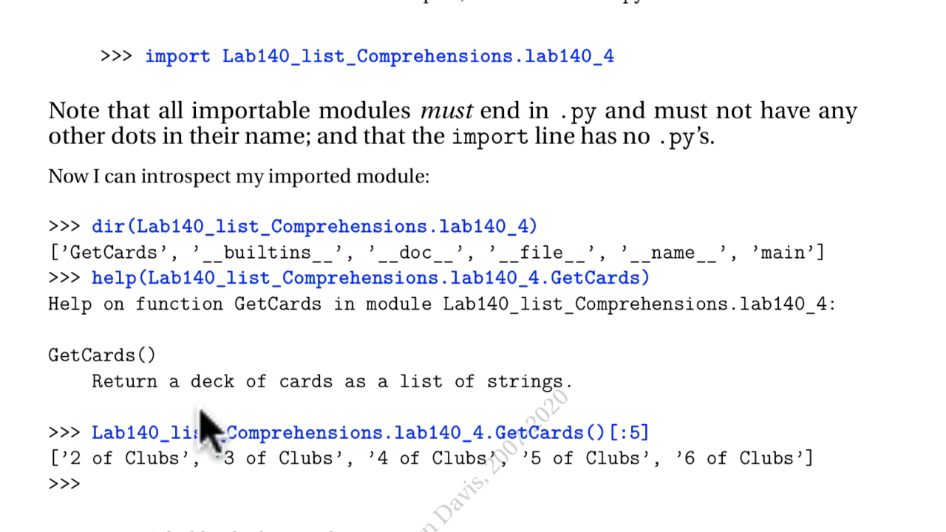
{"action": "mouse_move", "coordinate": [551, 470]}
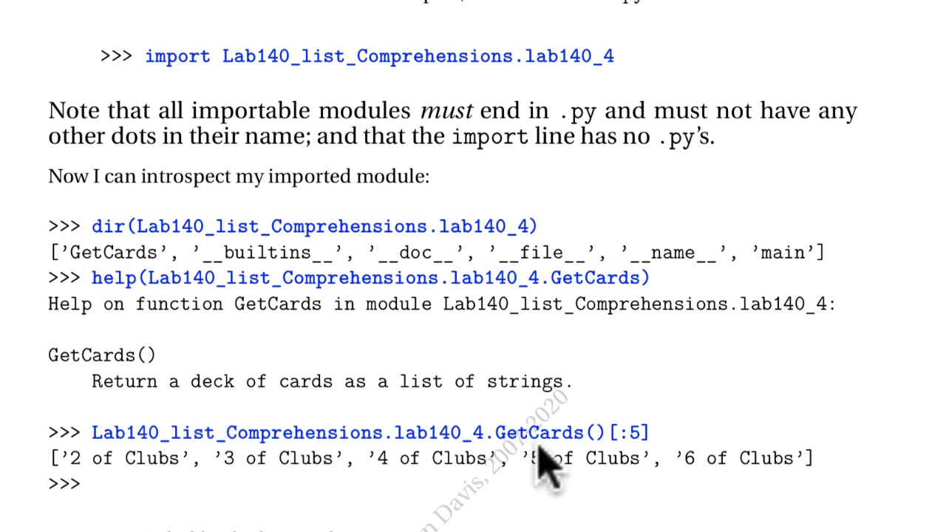
{"action": "mouse_move", "coordinate": [639, 458]}
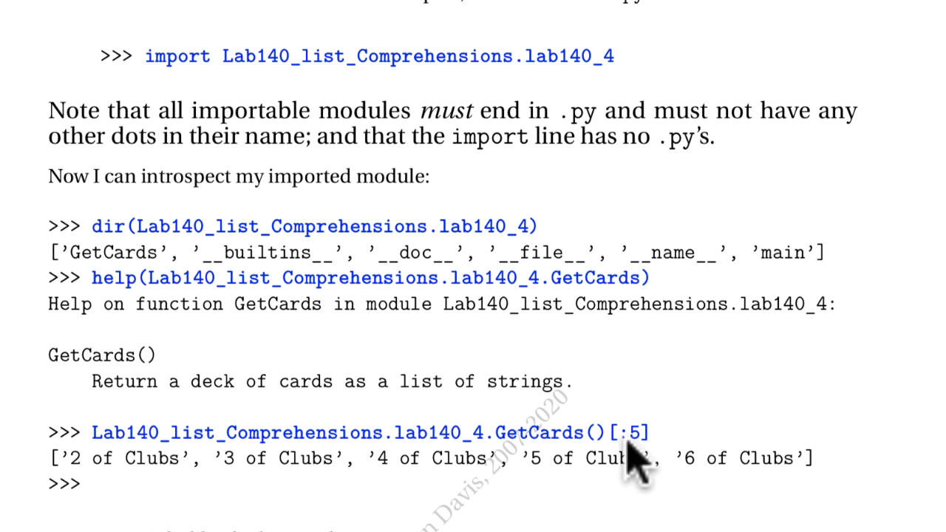
{"action": "mouse_move", "coordinate": [628, 488]}
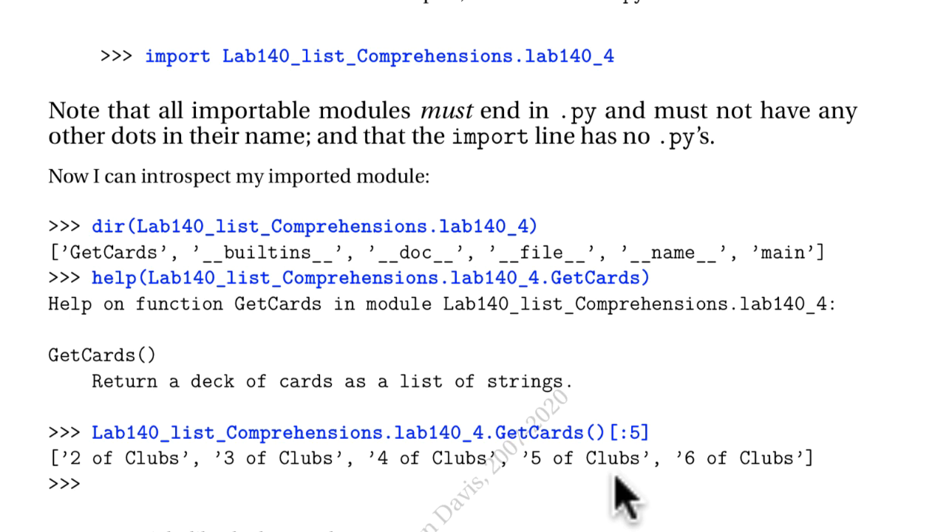
{"action": "scroll", "scroll_direction": "down", "scroll_amount": 3}
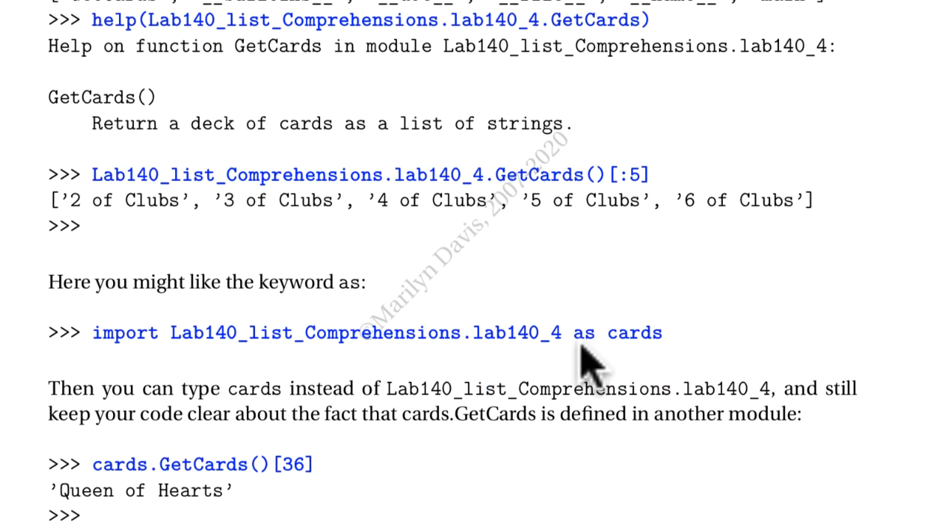
{"action": "mouse_move", "coordinate": [610, 369]}
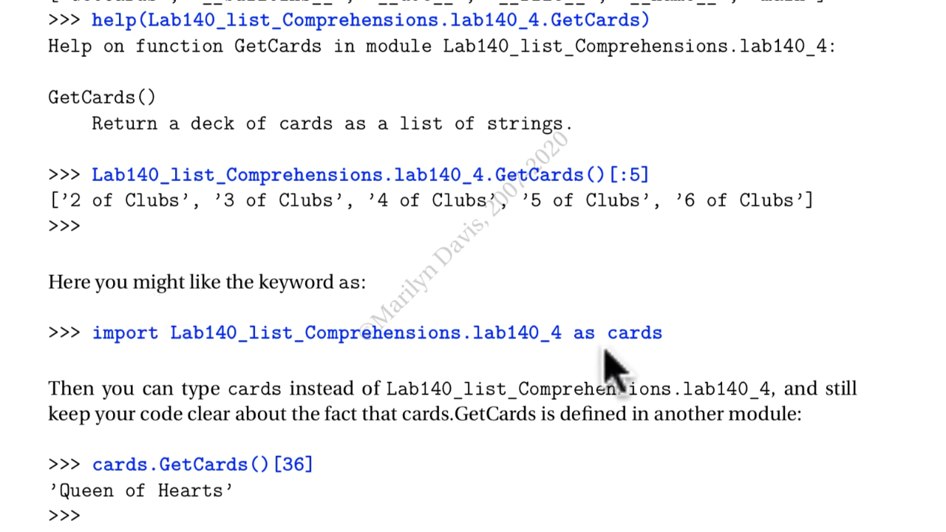
{"action": "mouse_move", "coordinate": [658, 363]}
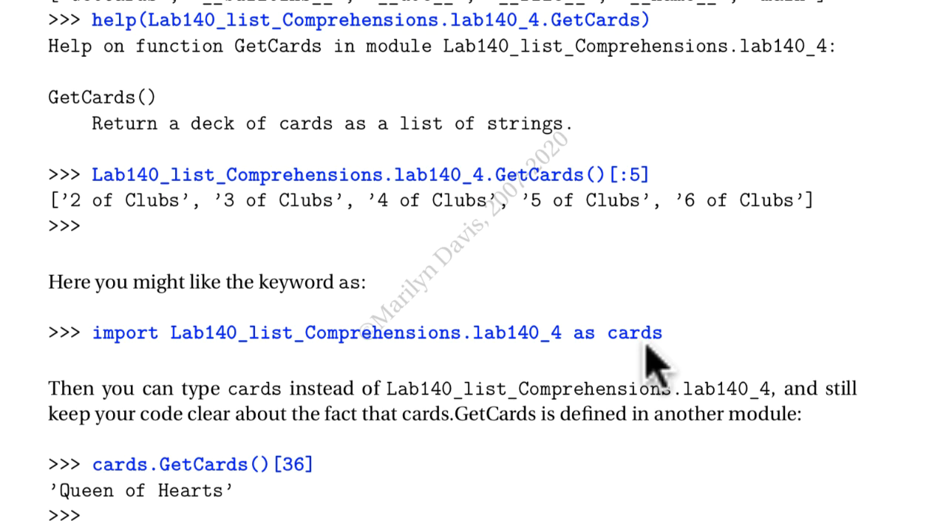
{"action": "mouse_move", "coordinate": [629, 336]}
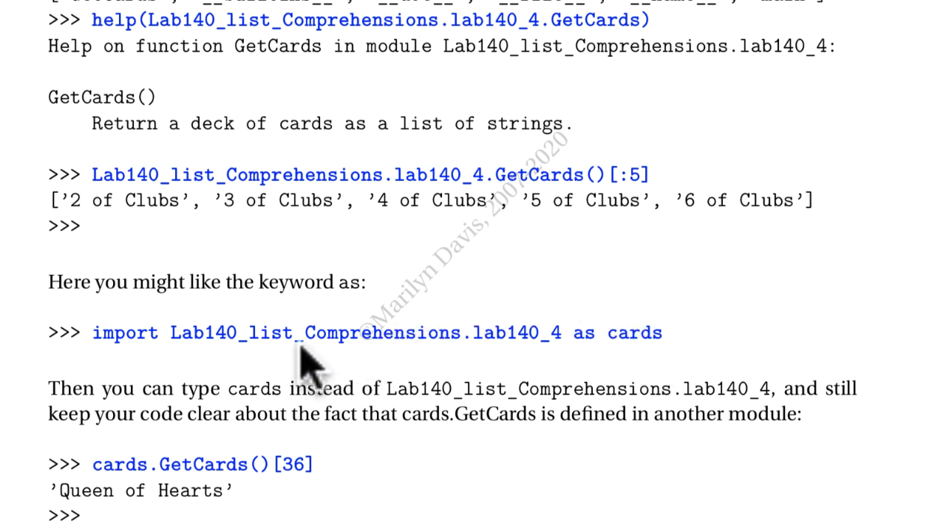
{"action": "mouse_move", "coordinate": [277, 492]}
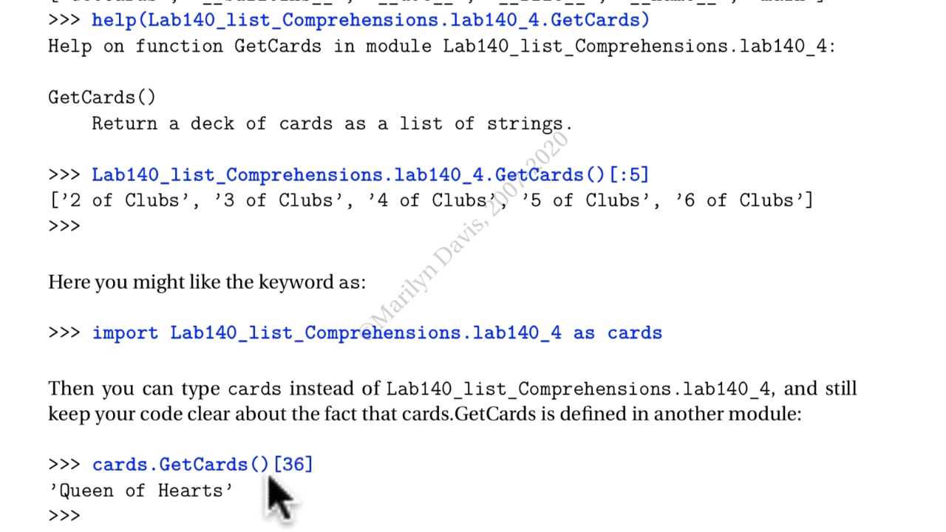
{"action": "mouse_move", "coordinate": [317, 499]}
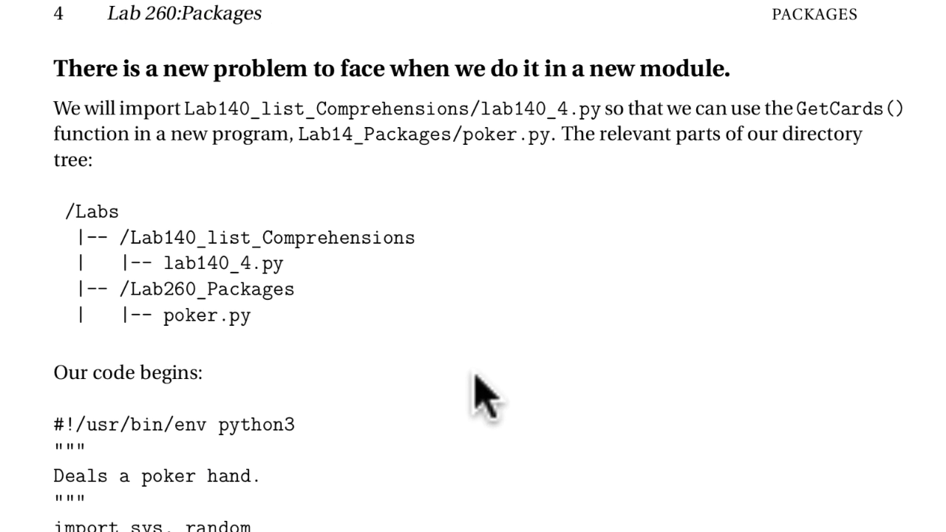
{"action": "scroll", "scroll_direction": "down", "scroll_amount": 3}
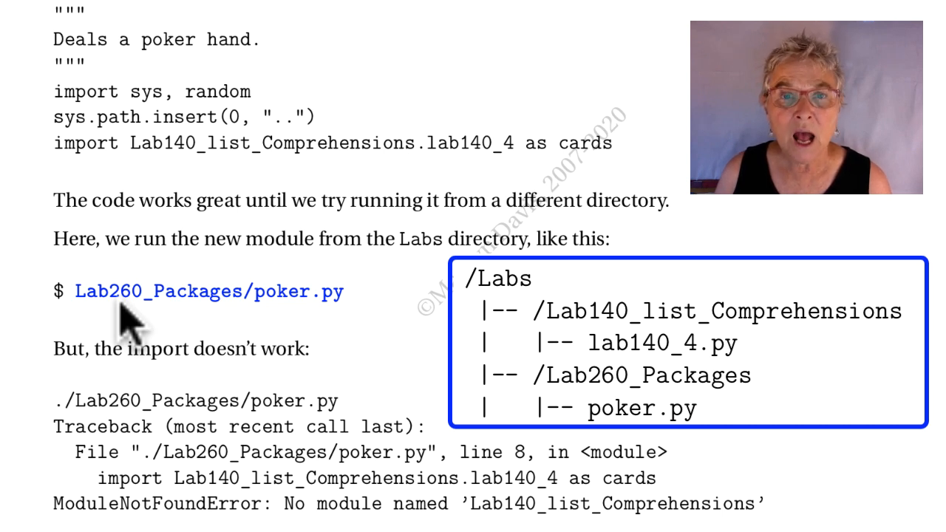
{"action": "scroll", "scroll_direction": "down", "scroll_amount": 3}
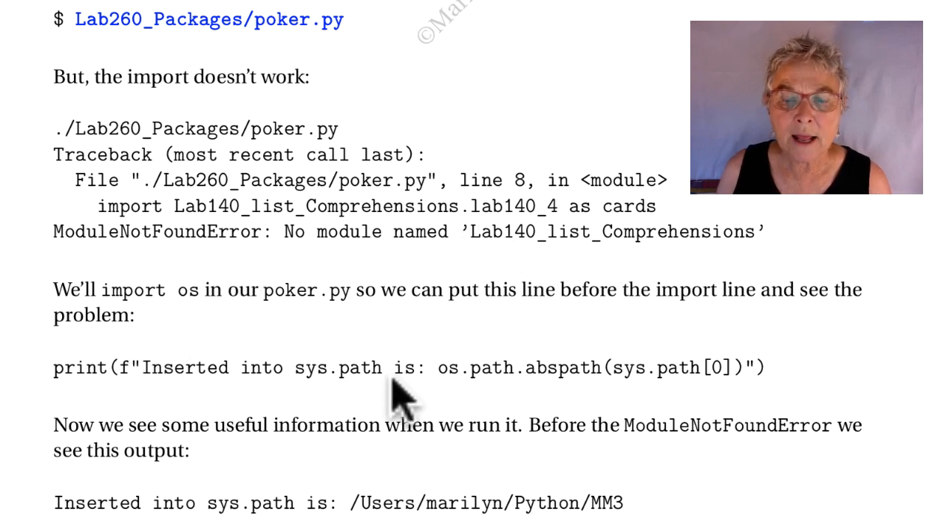
{"action": "mouse_move", "coordinate": [714, 402]}
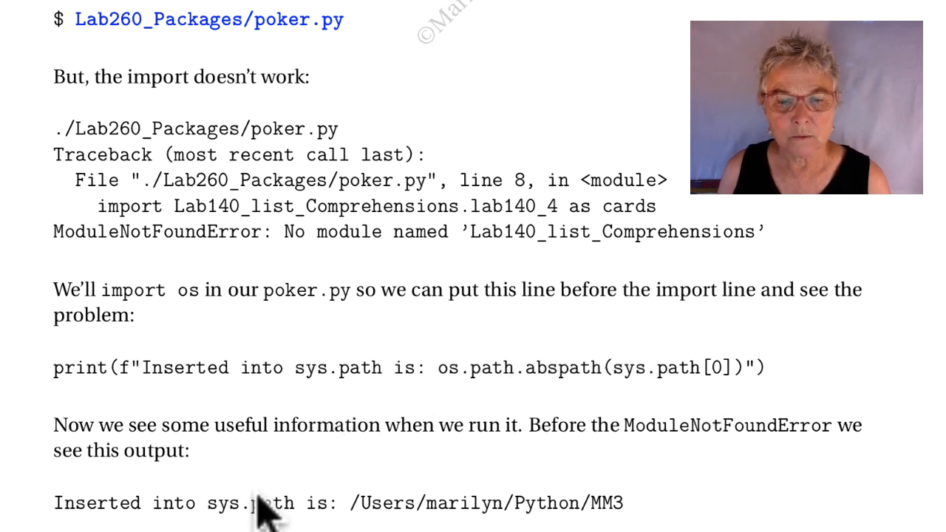
{"action": "mouse_move", "coordinate": [592, 517]}
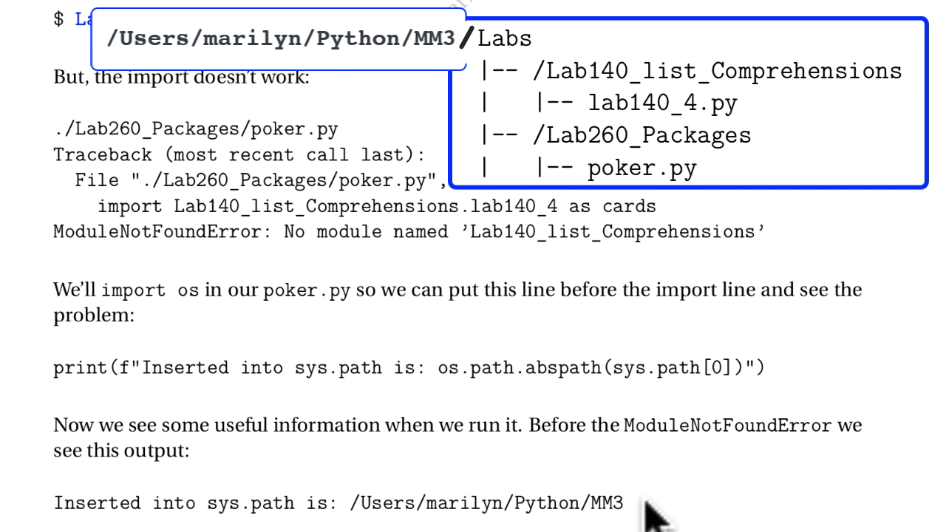
{"action": "mouse_move", "coordinate": [654, 518]}
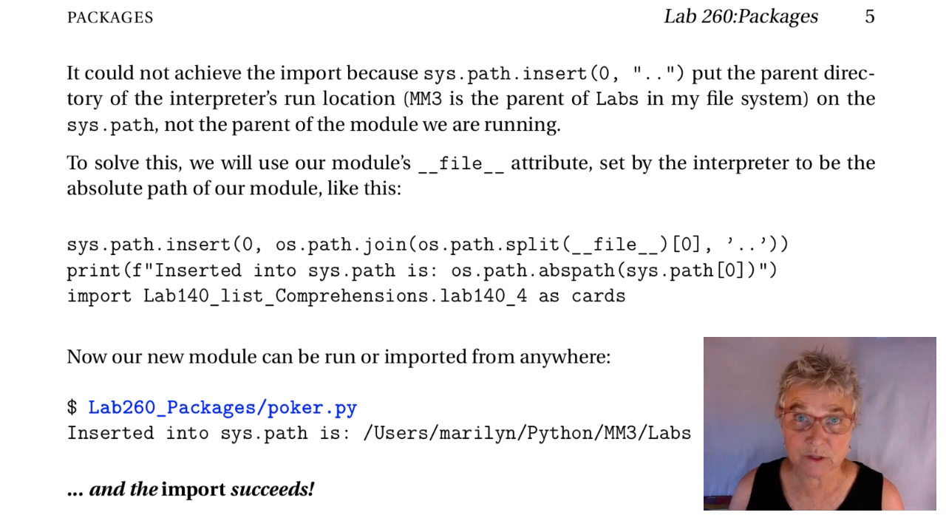
{"action": "mouse_move", "coordinate": [399, 159]}
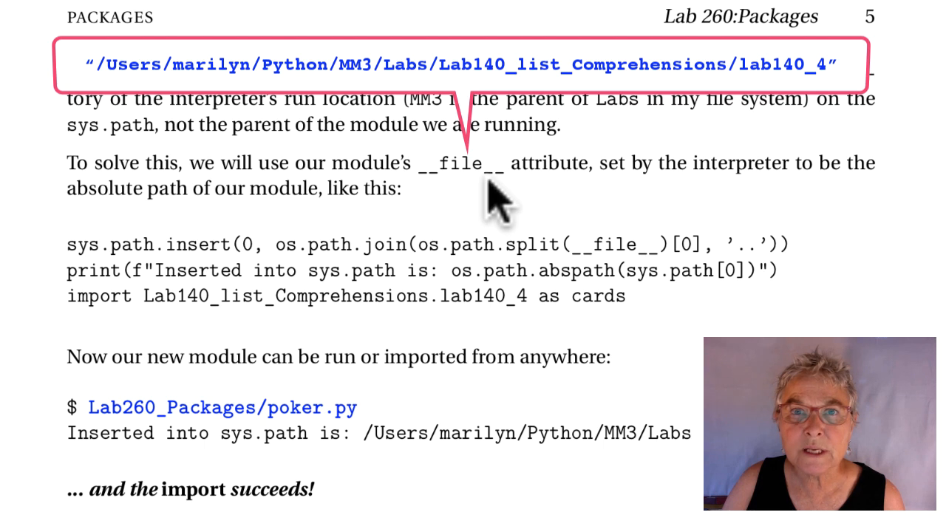
{"action": "mouse_move", "coordinate": [436, 207]}
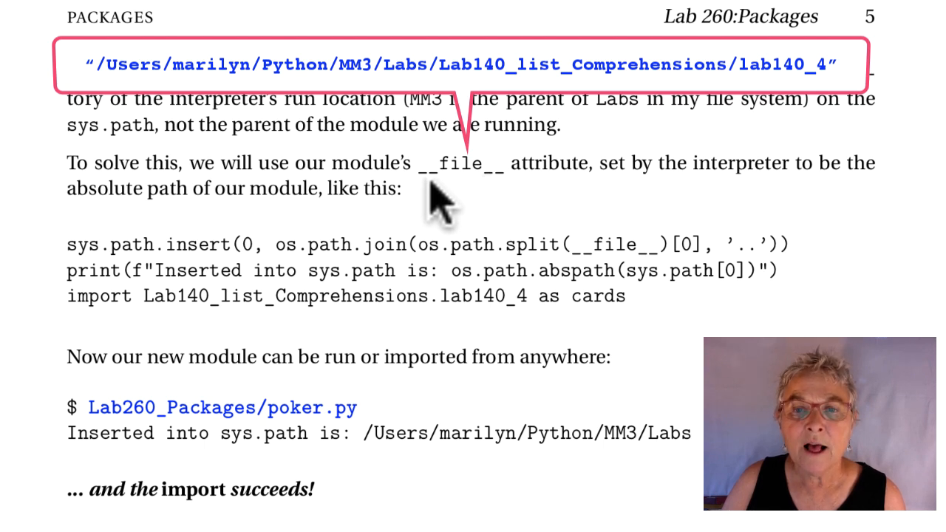
{"action": "mouse_move", "coordinate": [503, 200]}
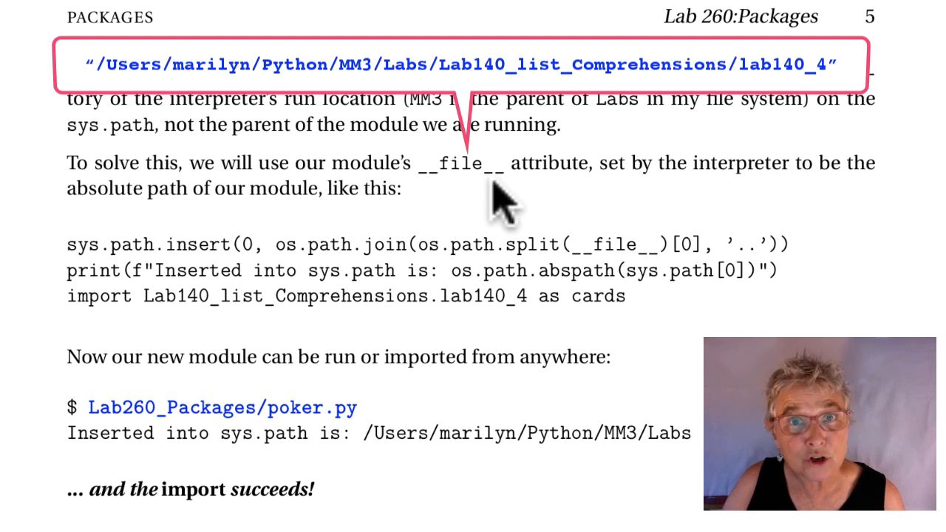
{"action": "mouse_move", "coordinate": [488, 255]}
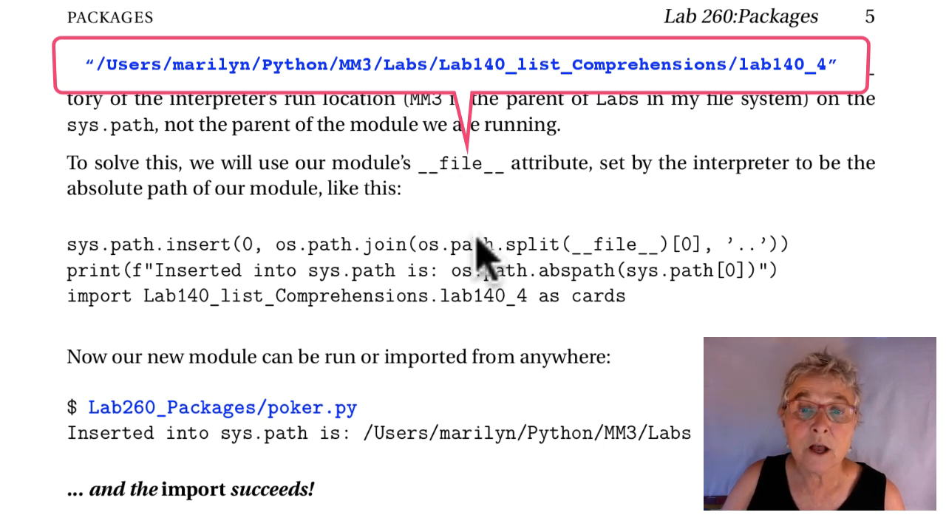
{"action": "mouse_move", "coordinate": [532, 266]}
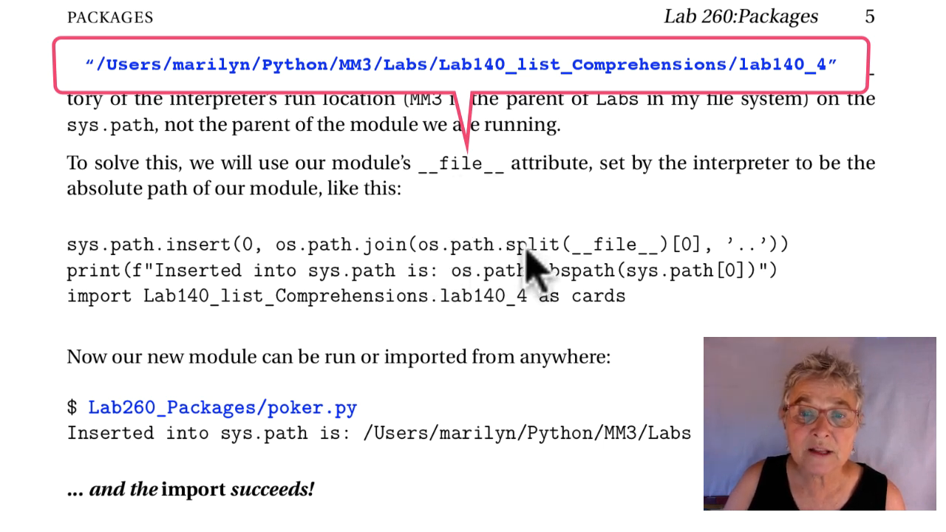
{"action": "mouse_move", "coordinate": [629, 281]}
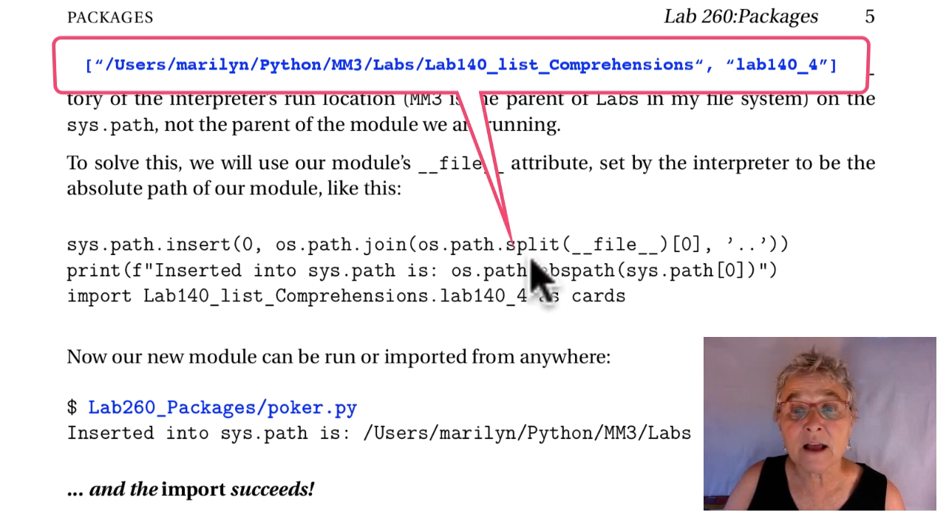
{"action": "mouse_move", "coordinate": [691, 274]}
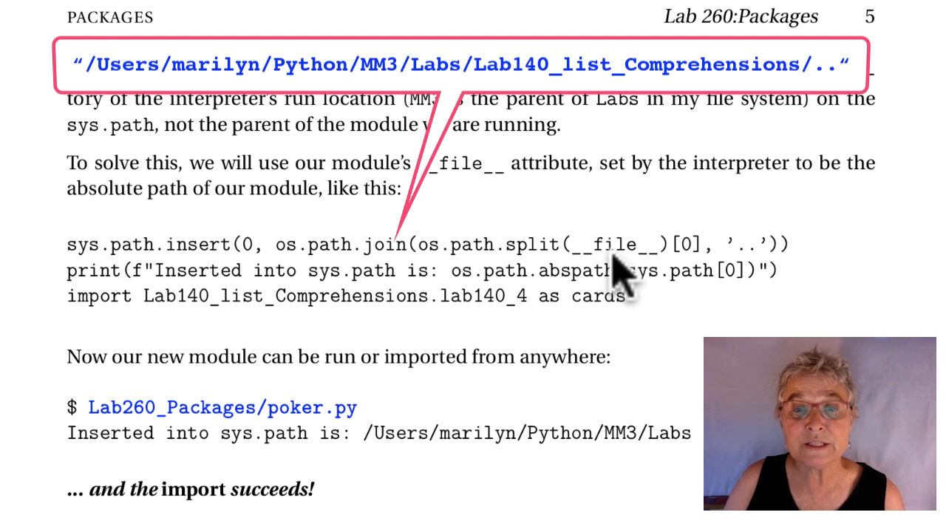
{"action": "mouse_move", "coordinate": [155, 278]}
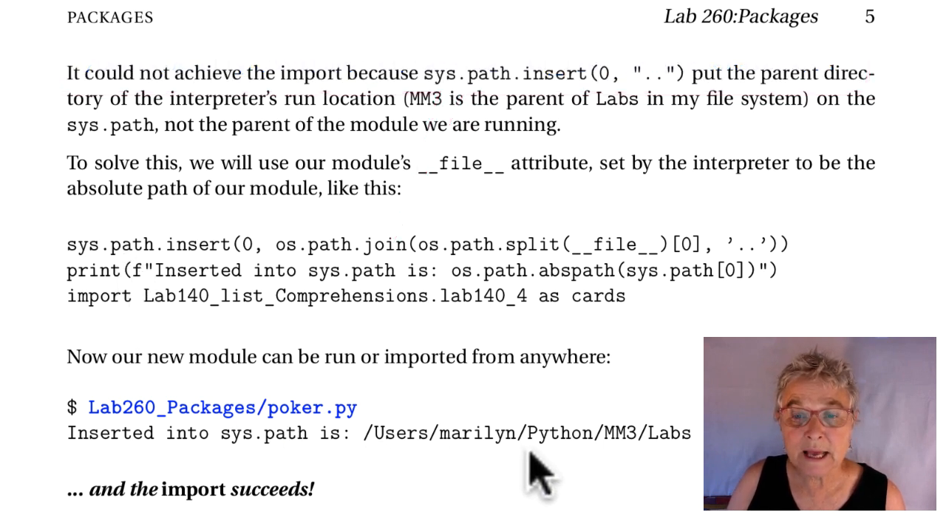
{"action": "mouse_move", "coordinate": [333, 518]}
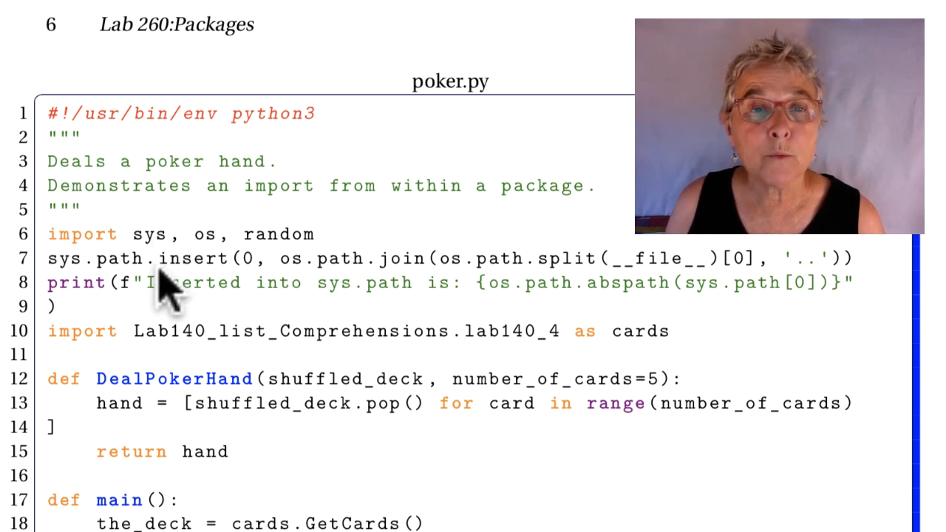
{"action": "mouse_move", "coordinate": [130, 288]}
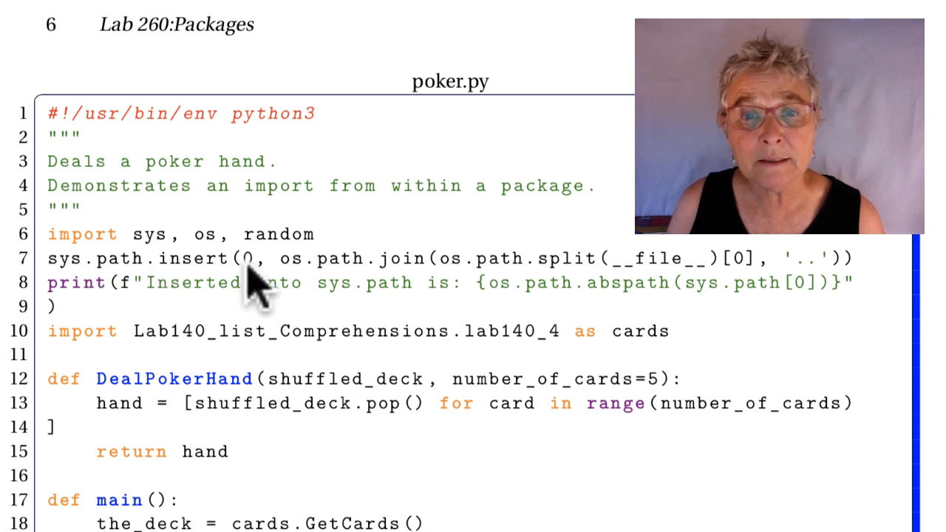
{"action": "mouse_move", "coordinate": [687, 296]}
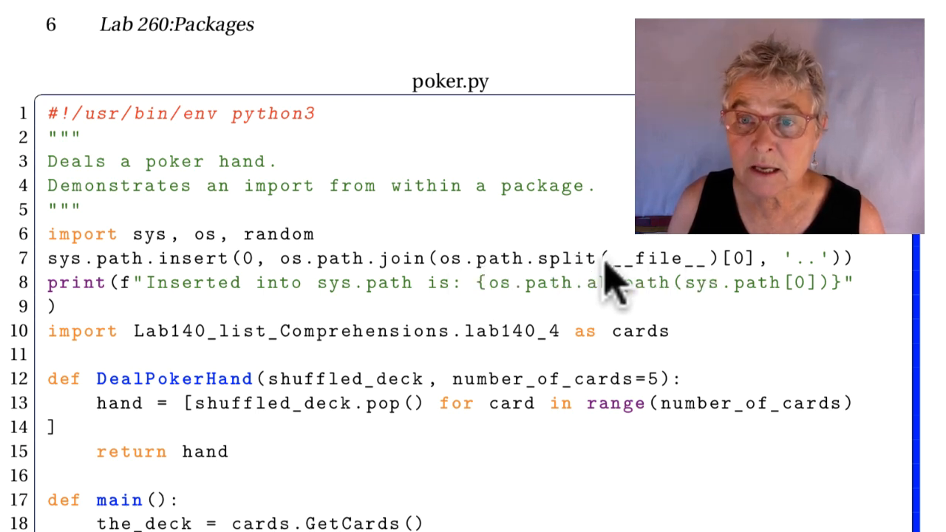
{"action": "mouse_move", "coordinate": [747, 288]}
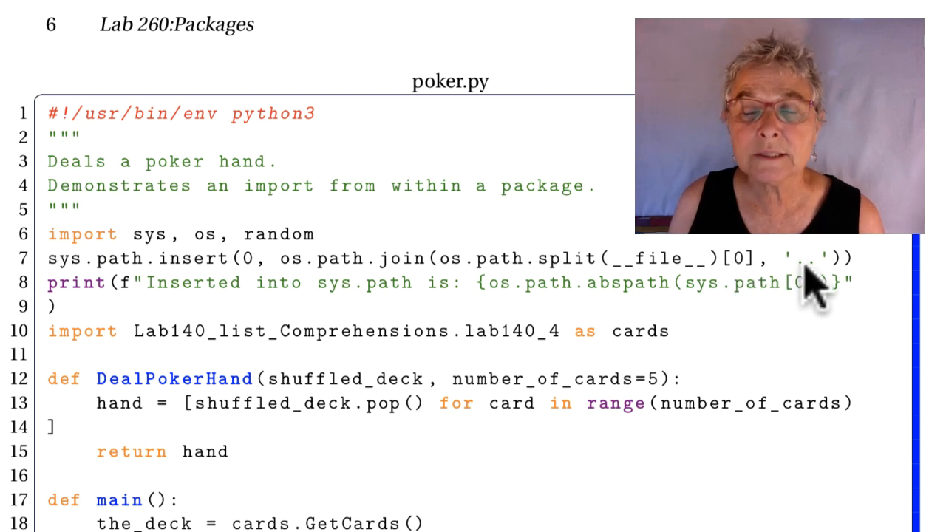
{"action": "mouse_move", "coordinate": [761, 244]}
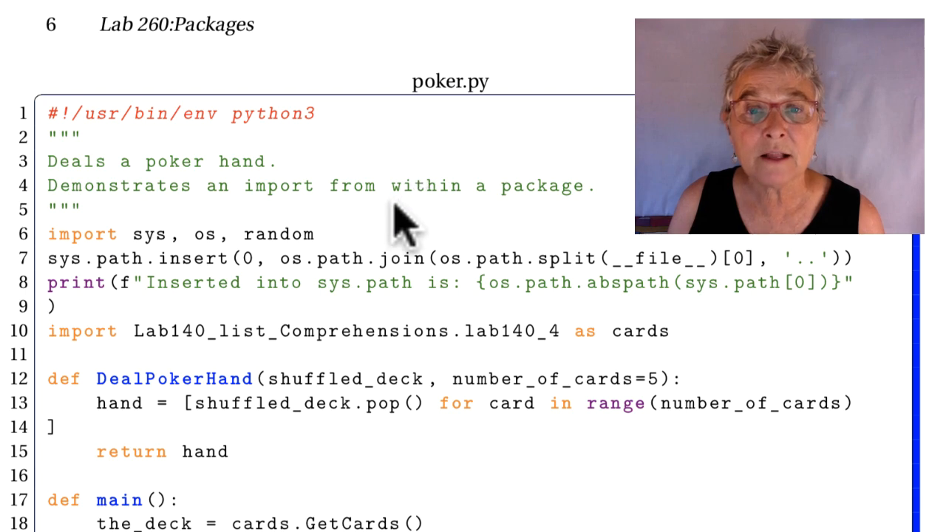
{"action": "mouse_move", "coordinate": [370, 289]}
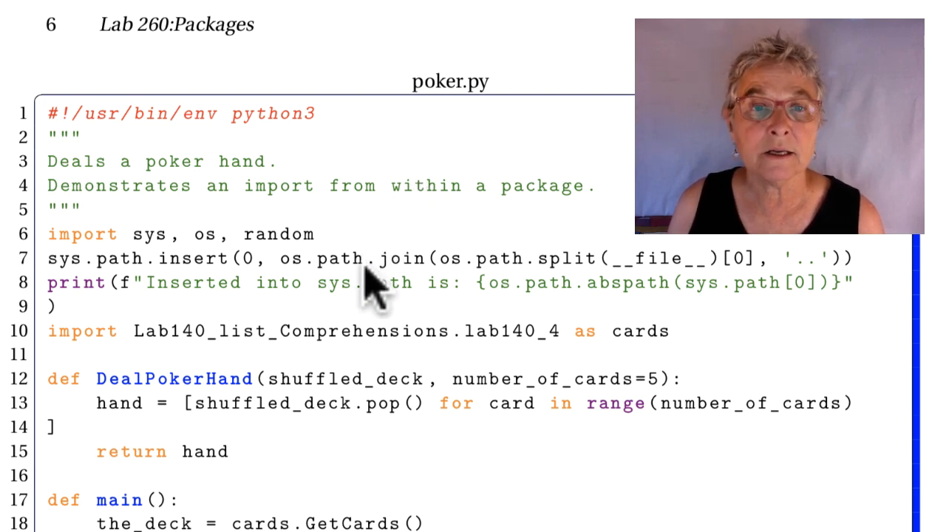
{"action": "mouse_move", "coordinate": [129, 289]}
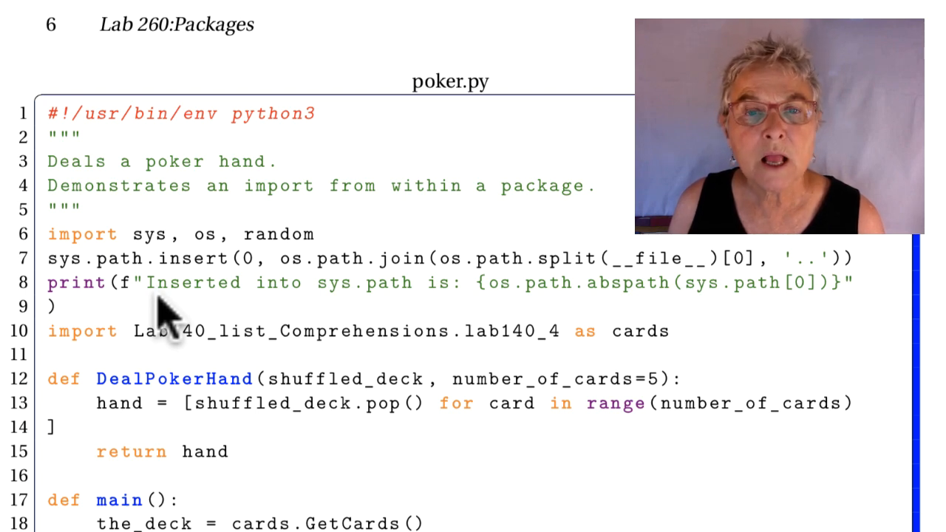
{"action": "mouse_move", "coordinate": [222, 355]}
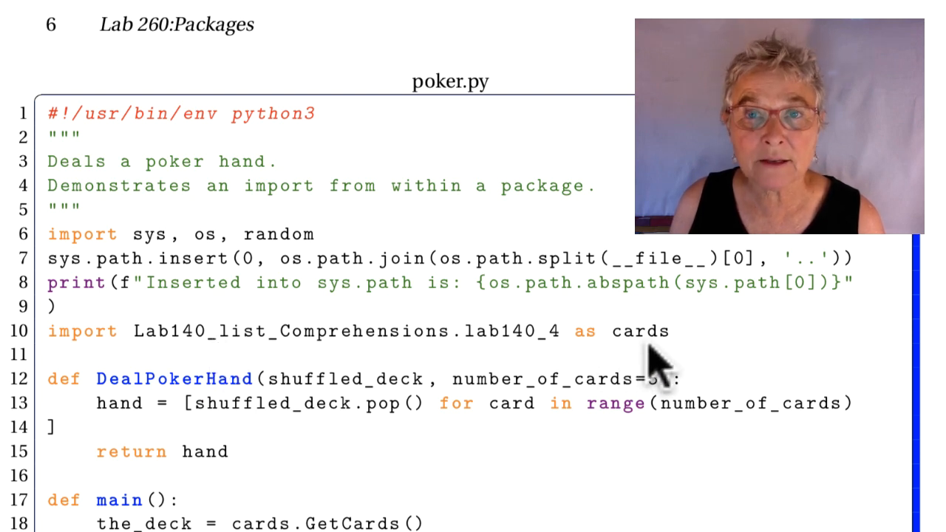
{"action": "mouse_move", "coordinate": [525, 362]}
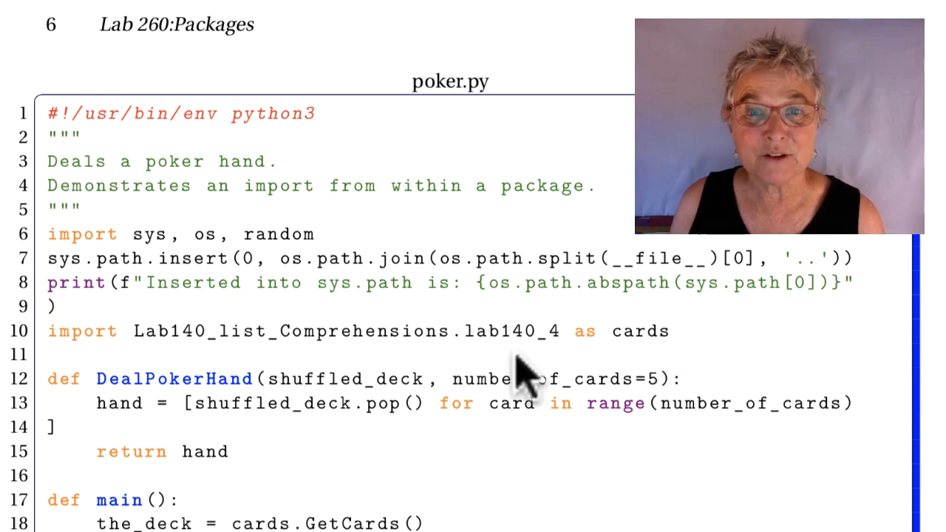
{"action": "mouse_move", "coordinate": [502, 370]}
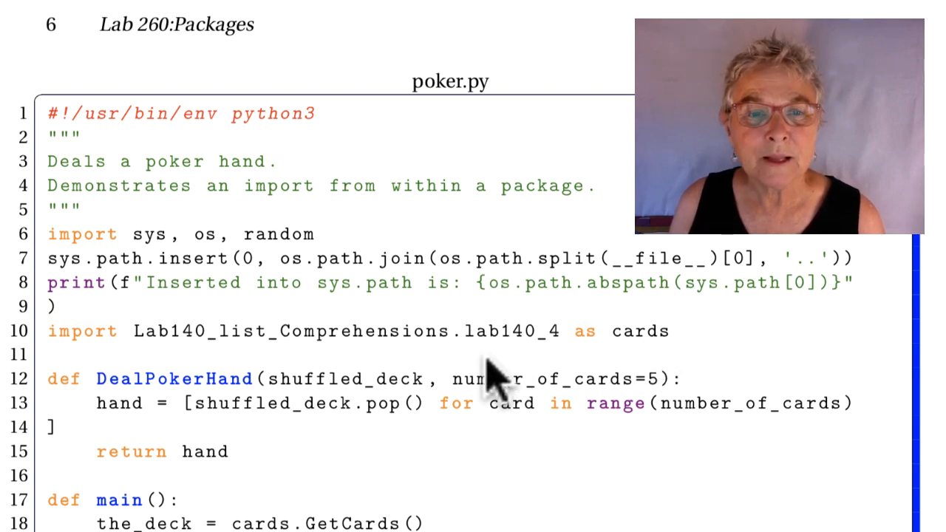
{"action": "scroll", "scroll_direction": "down", "scroll_amount": 3}
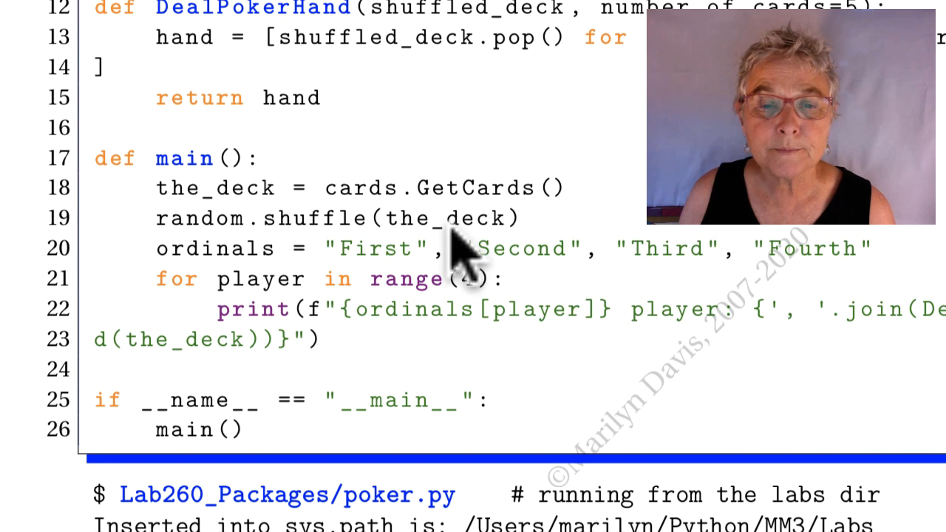
{"action": "mouse_move", "coordinate": [407, 266]}
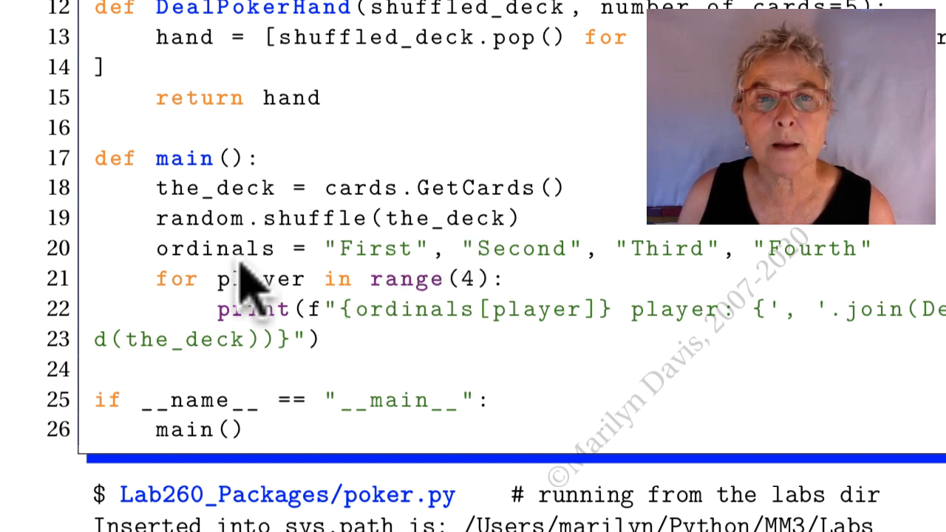
{"action": "mouse_move", "coordinate": [392, 281]}
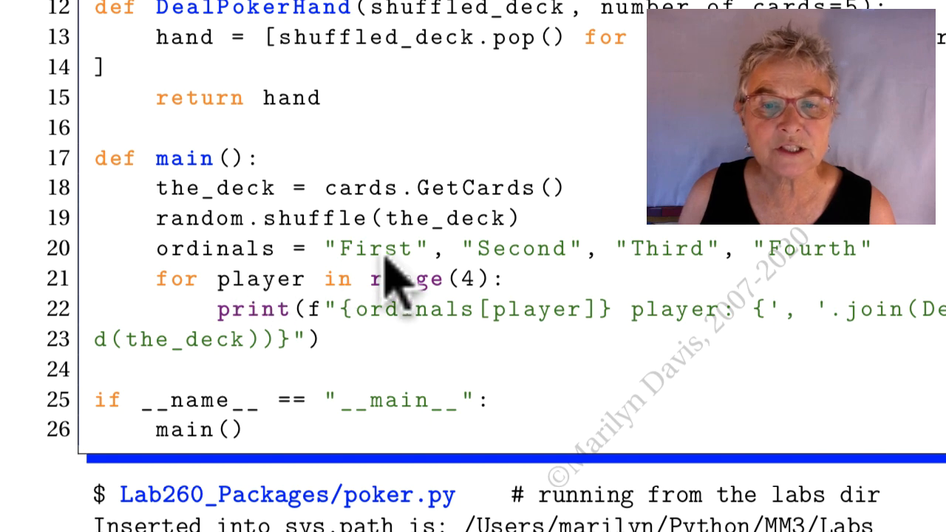
{"action": "mouse_move", "coordinate": [384, 285]}
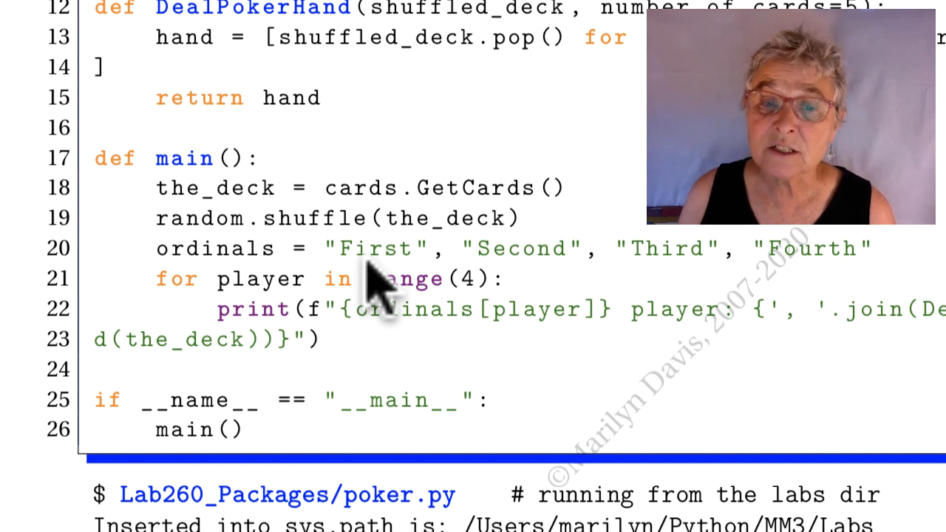
{"action": "mouse_move", "coordinate": [525, 277]}
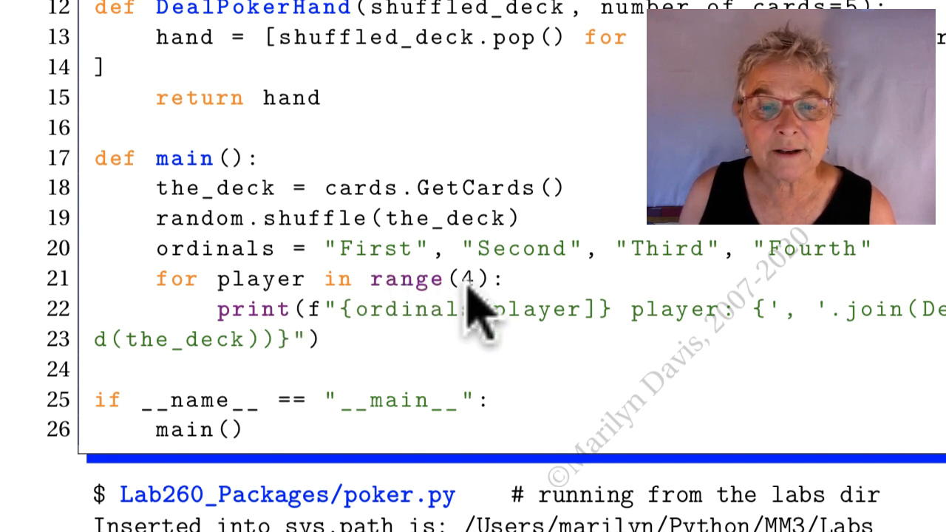
{"action": "mouse_move", "coordinate": [477, 311]}
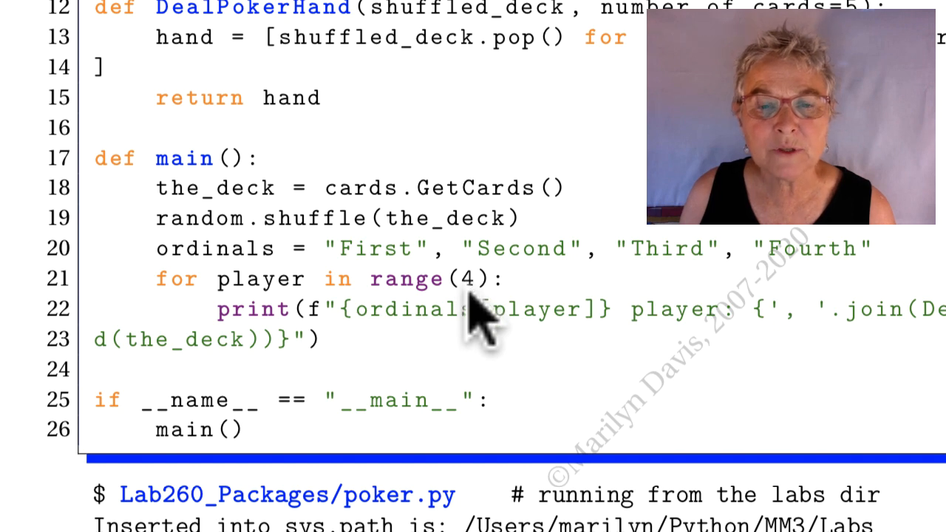
{"action": "mouse_move", "coordinate": [540, 348]}
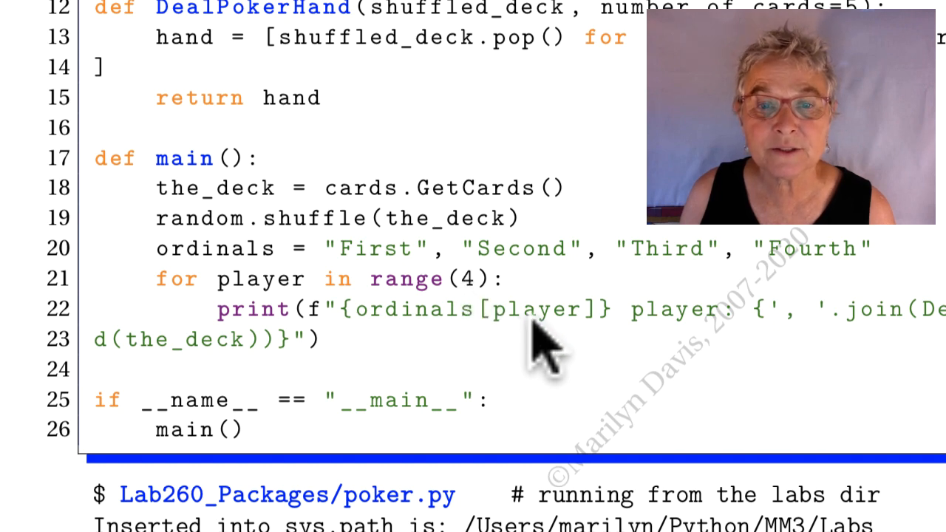
{"action": "mouse_move", "coordinate": [400, 266]}
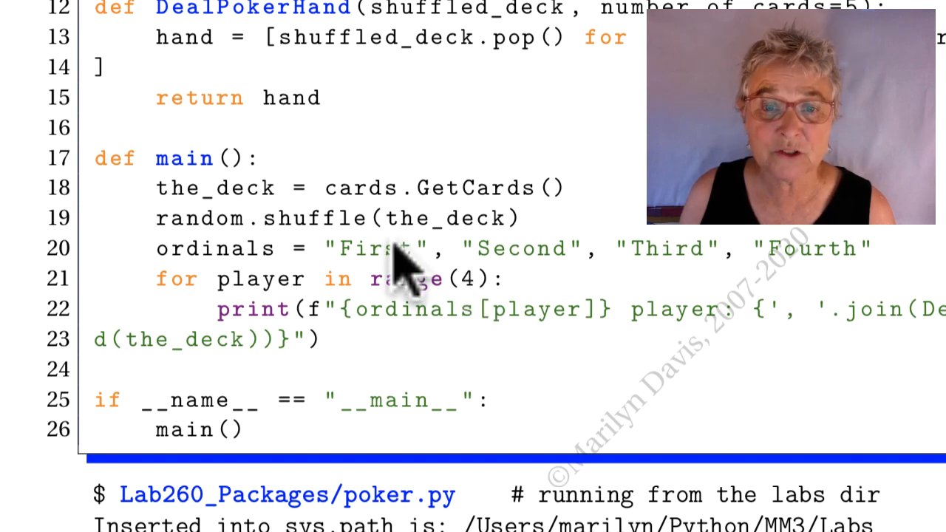
{"action": "mouse_move", "coordinate": [614, 347]}
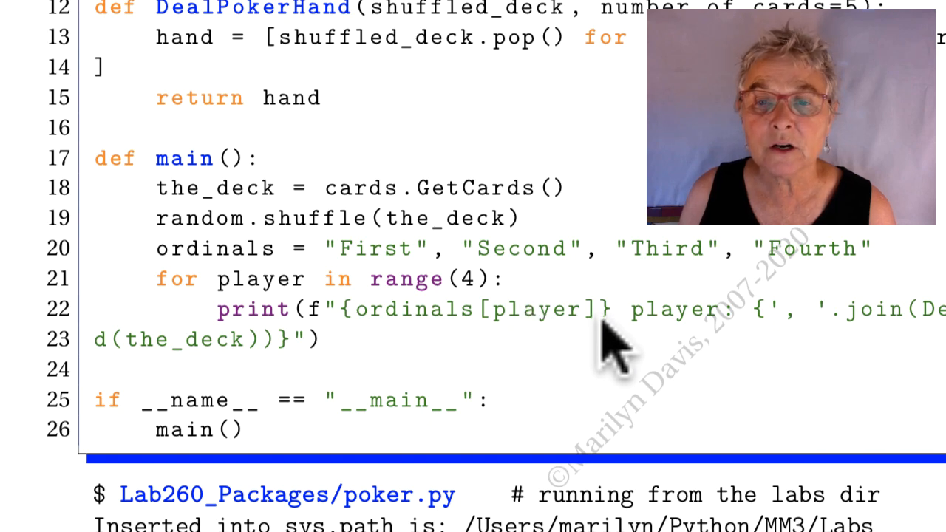
{"action": "mouse_move", "coordinate": [872, 355]}
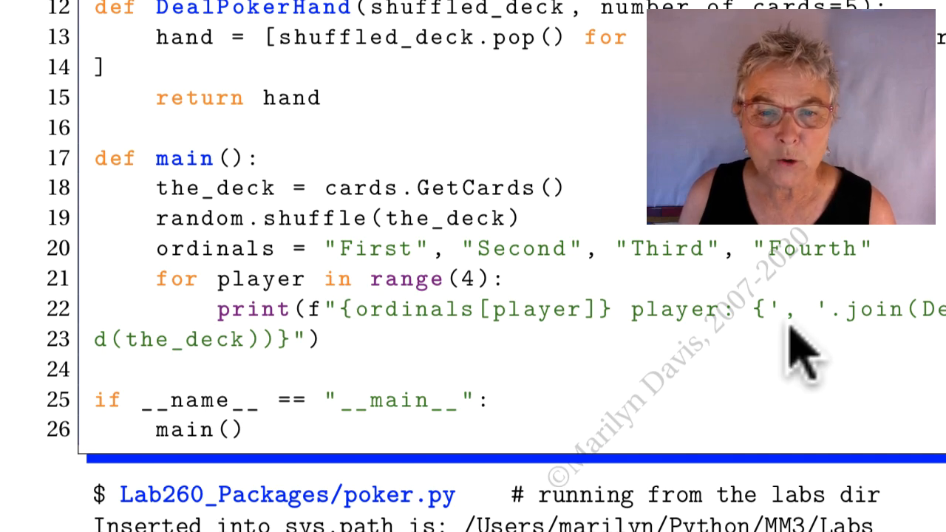
{"action": "scroll", "scroll_direction": "down", "scroll_amount": 3}
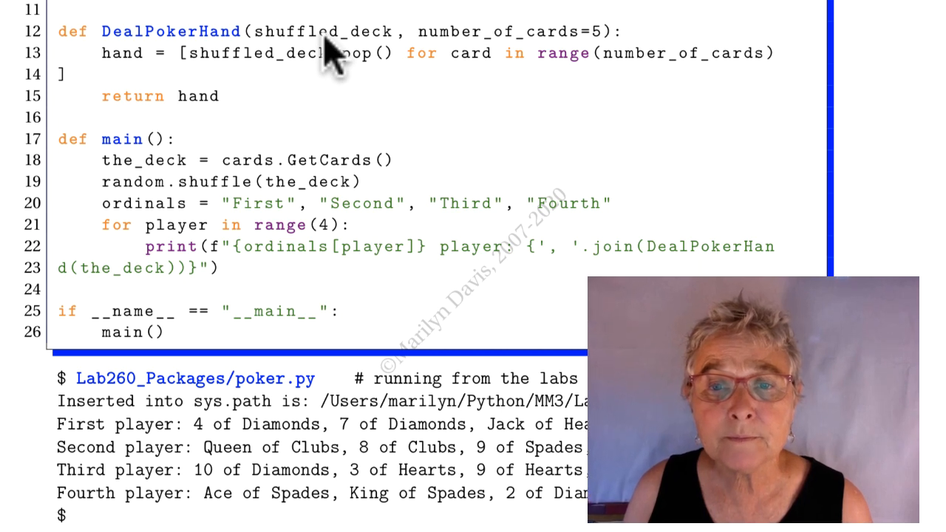
{"action": "mouse_move", "coordinate": [522, 59]}
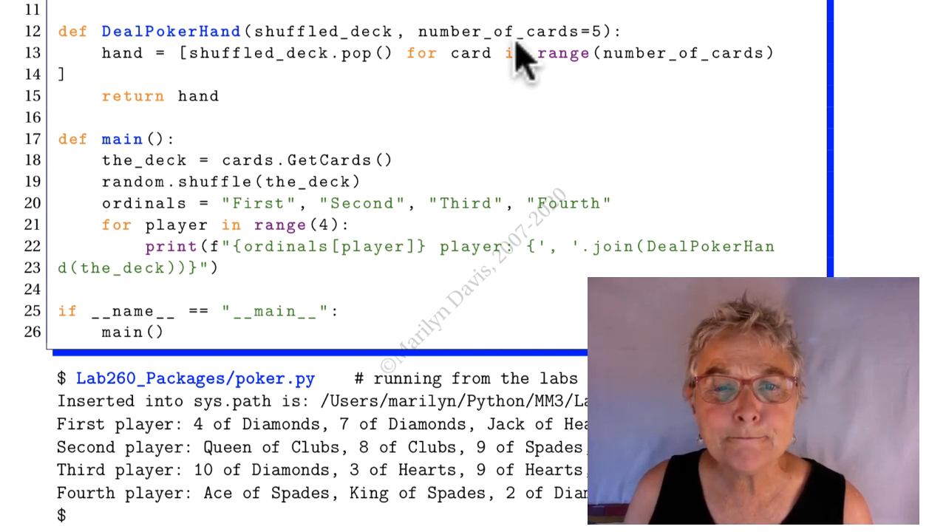
{"action": "mouse_move", "coordinate": [133, 81]}
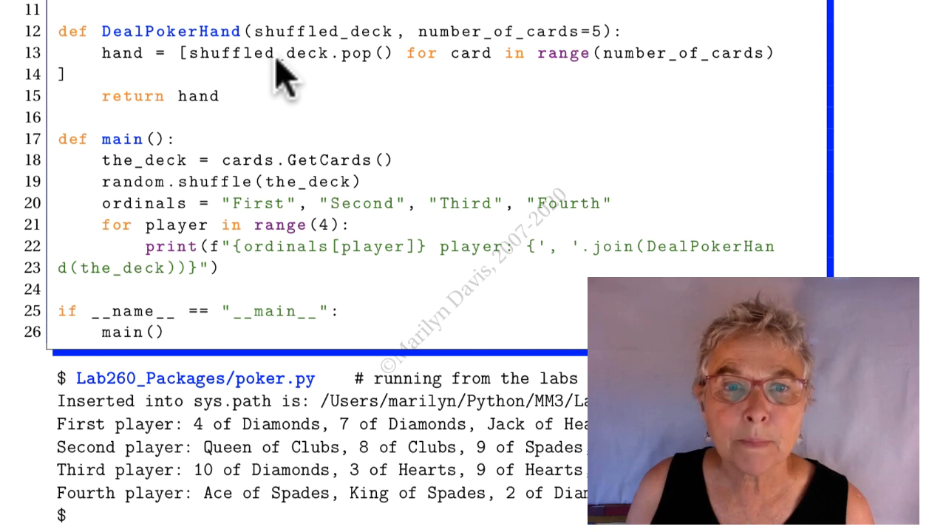
{"action": "mouse_move", "coordinate": [215, 118]}
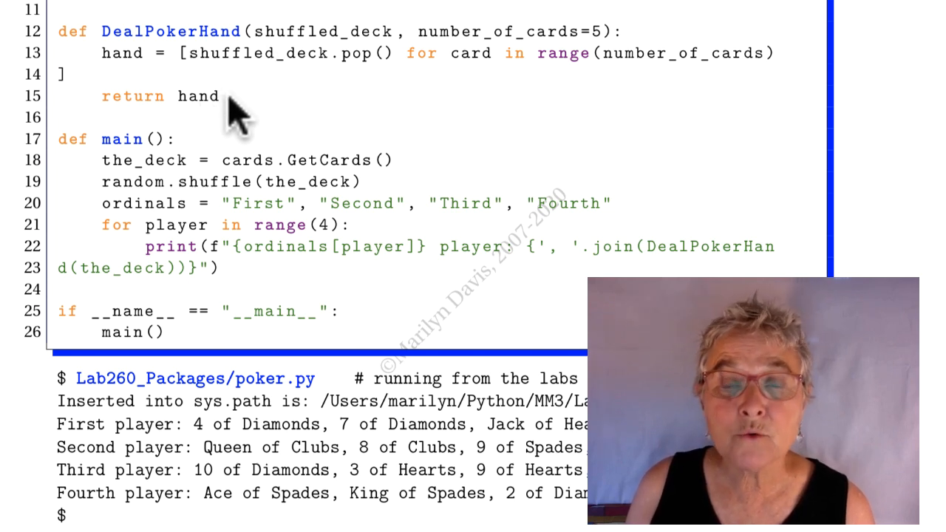
{"action": "mouse_move", "coordinate": [274, 81]}
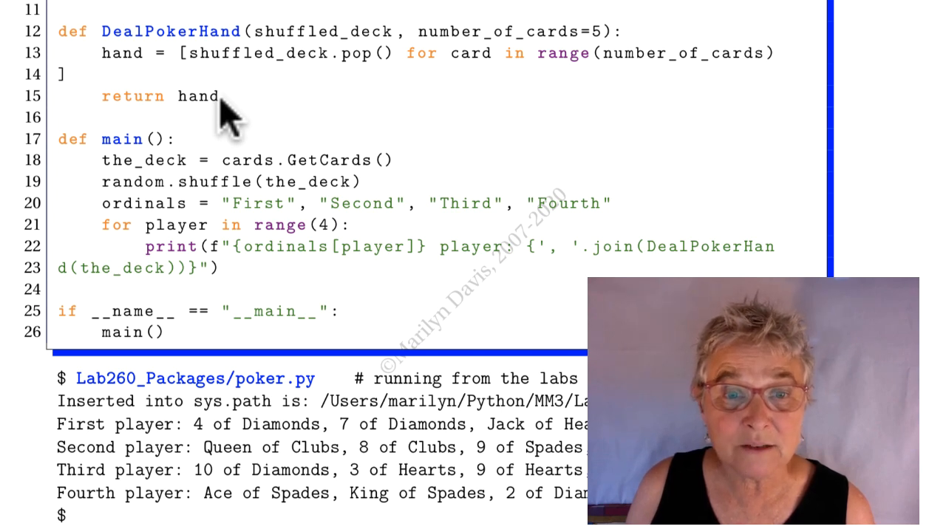
{"action": "mouse_move", "coordinate": [355, 147]}
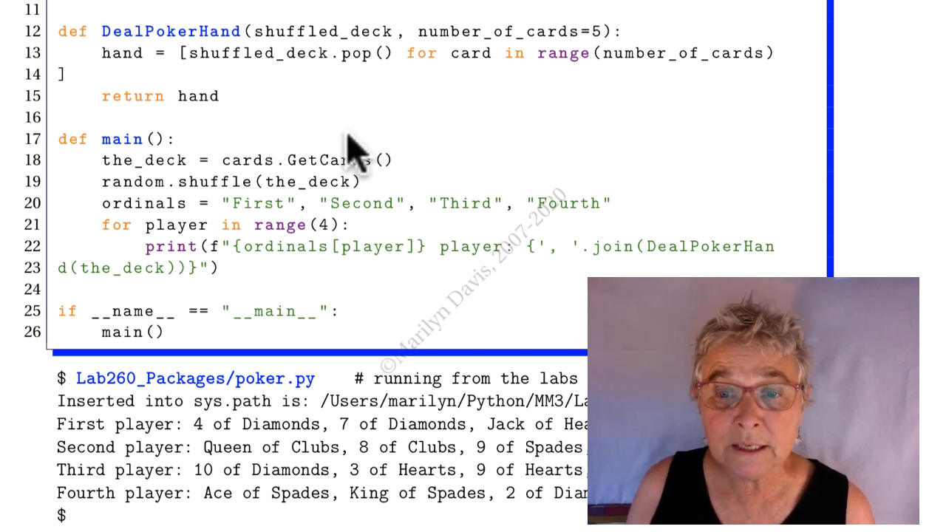
{"action": "mouse_move", "coordinate": [125, 304]}
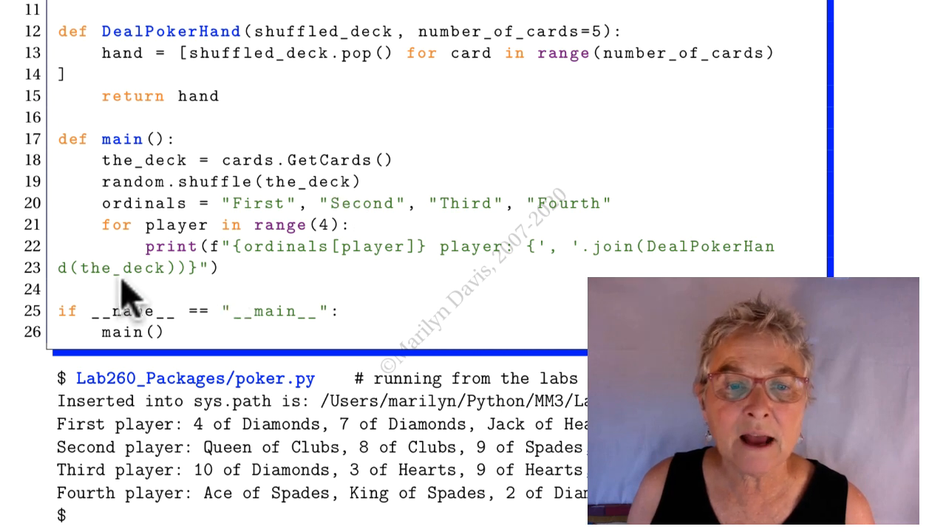